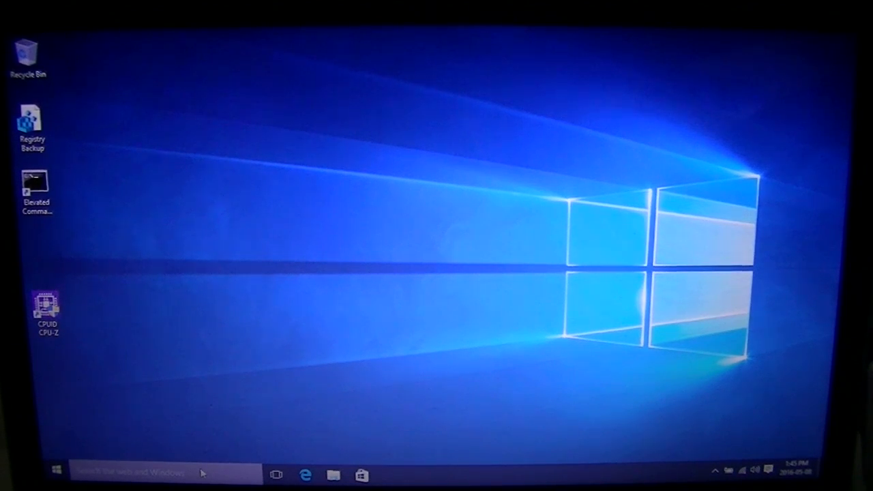
Search the Start menu for regedit and launch Registry Editor to reach its UAC prompt.
click(56, 471)
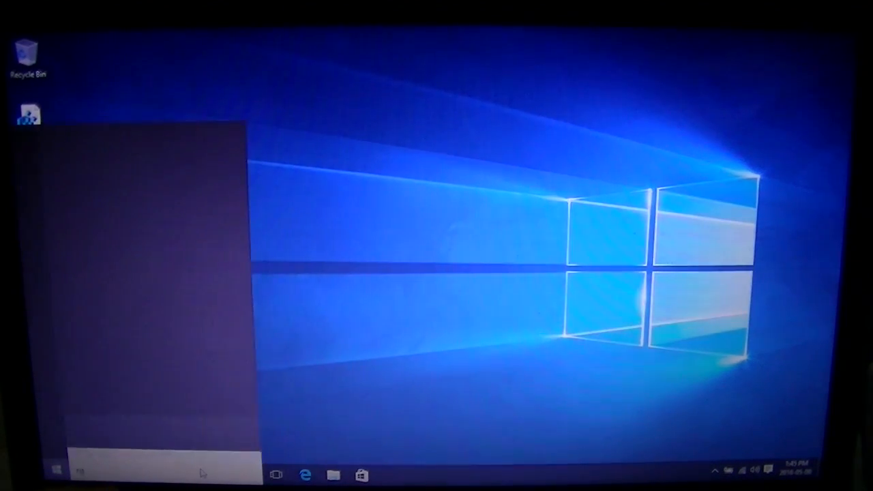
text(rged)
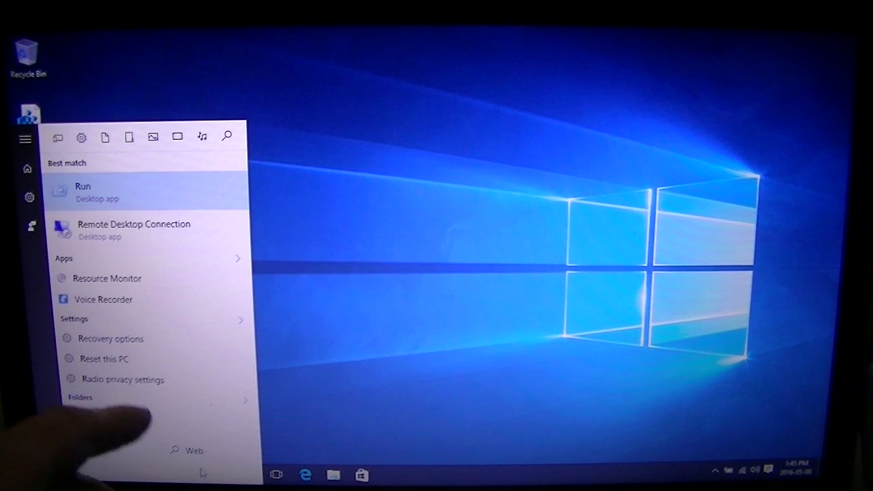
text(regedit)
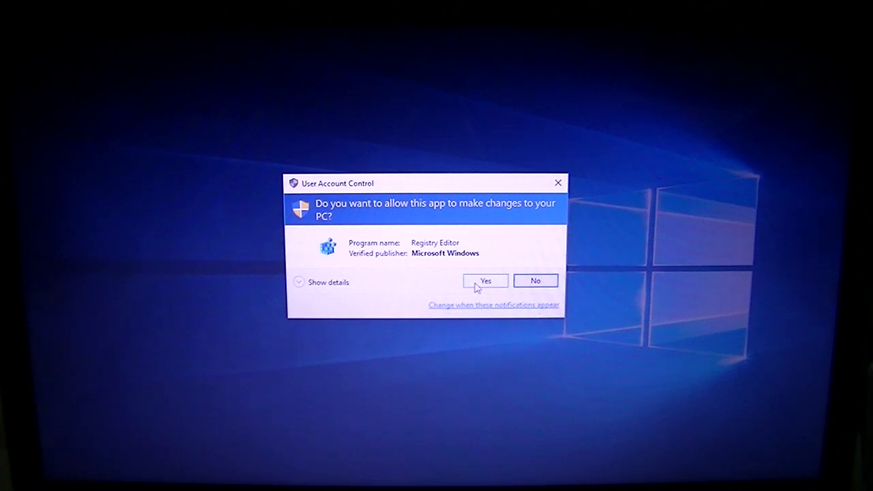
Approve the UAC prompt and collapse the registry tree to the five root hives.
click(485, 280)
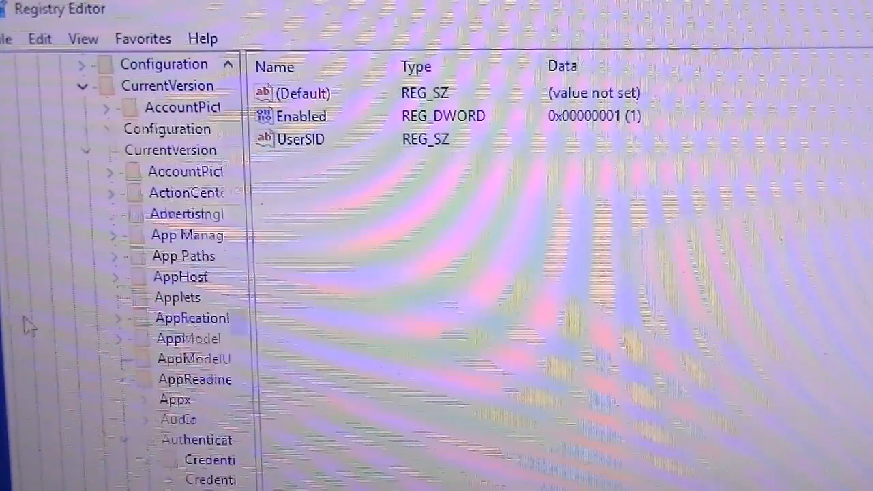
scroll(down, 3)
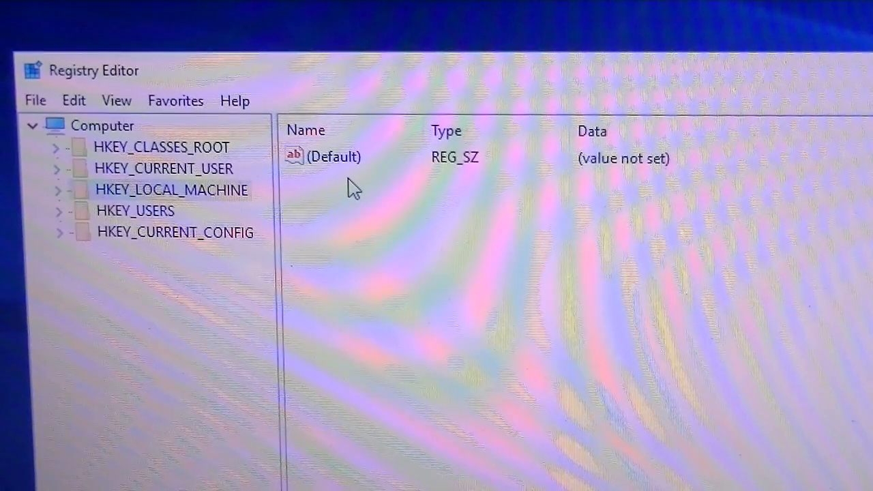
mouse_move(470, 228)
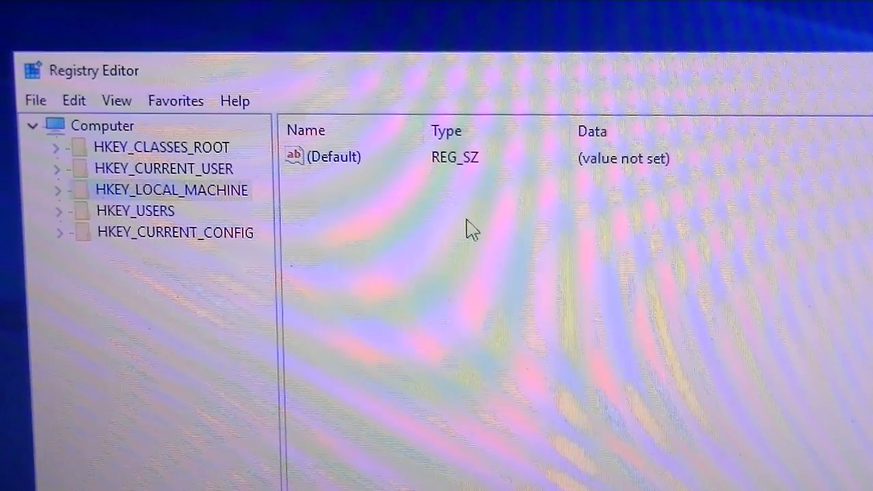
mouse_move(512, 265)
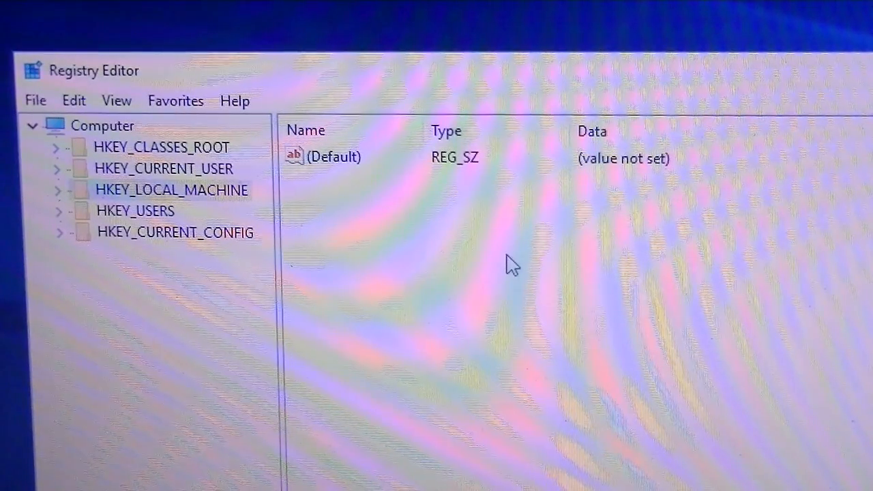
mouse_move(536, 290)
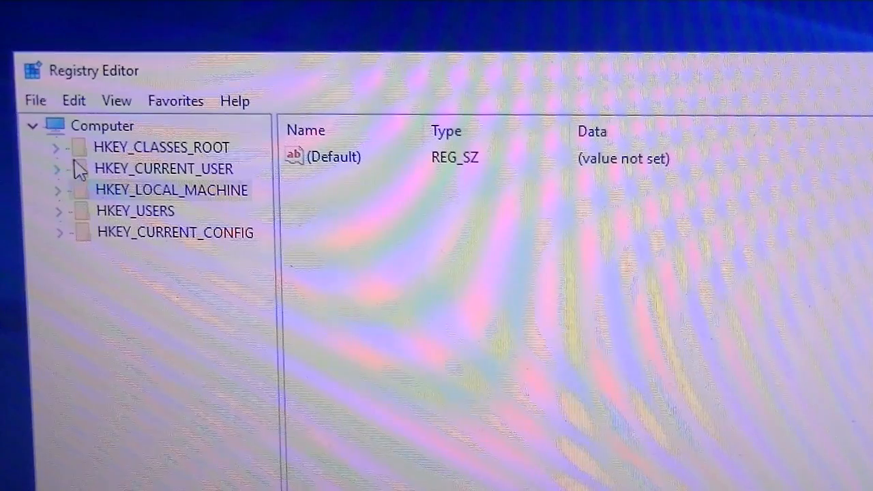
mouse_move(68, 228)
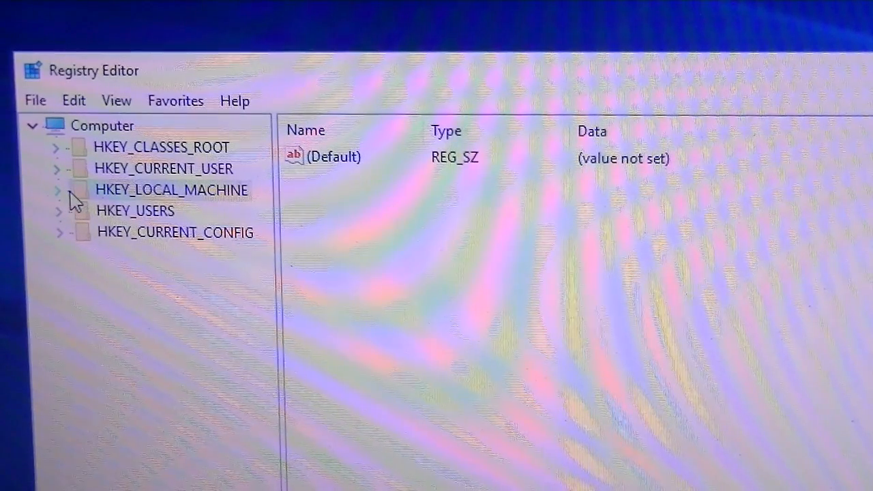
Expand HKEY_LOCAL_MACHINE down to LogonUI\UserSwitch, showing its Enabled and UserSID values.
click(58, 190)
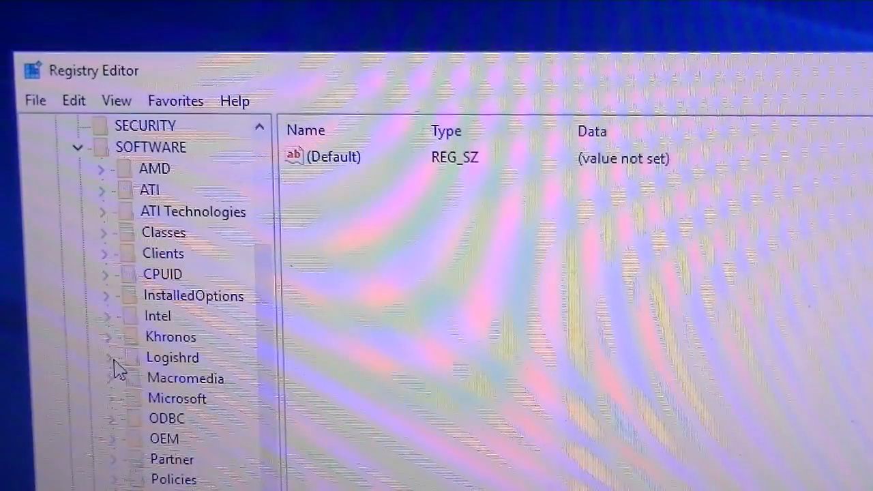
mouse_move(126, 409)
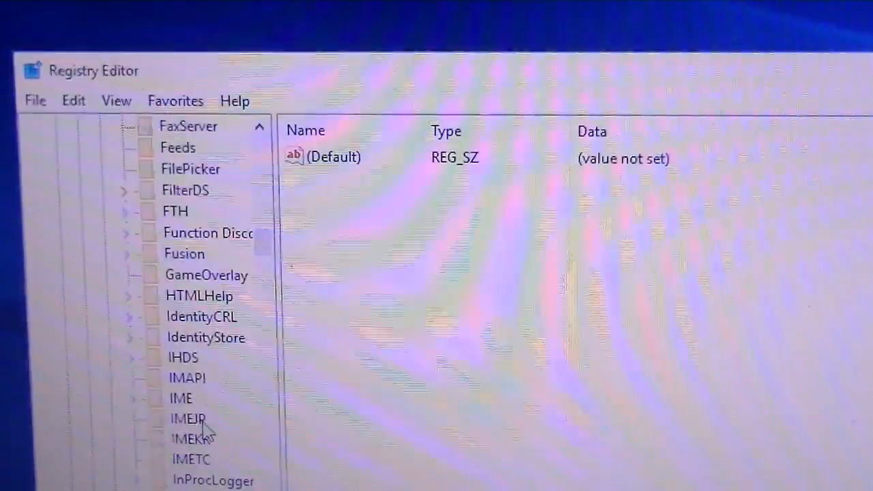
scroll(down, 3)
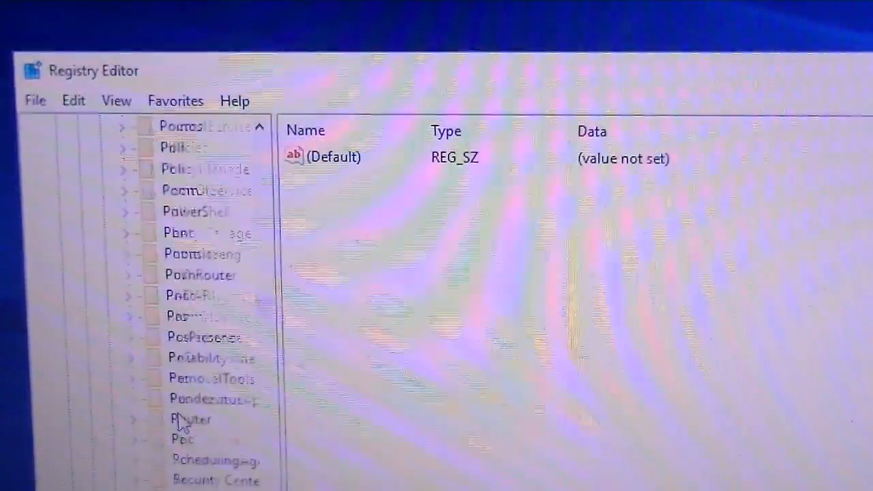
scroll(down, 3)
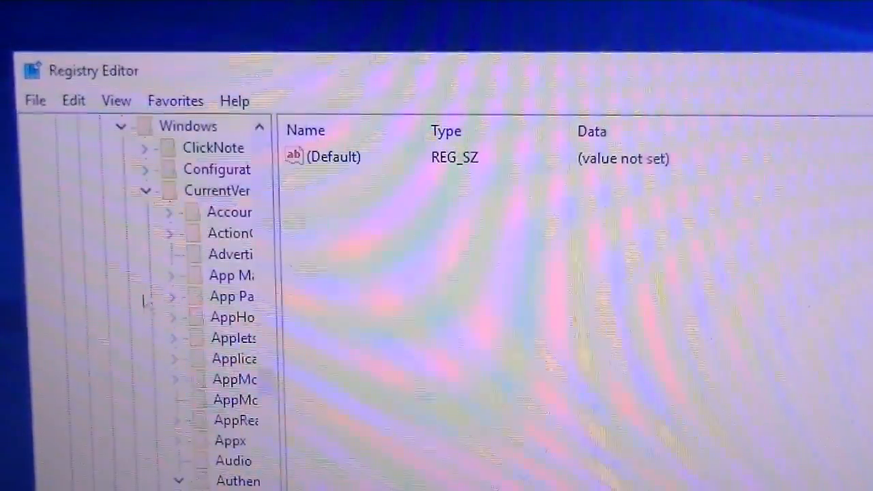
click(145, 191)
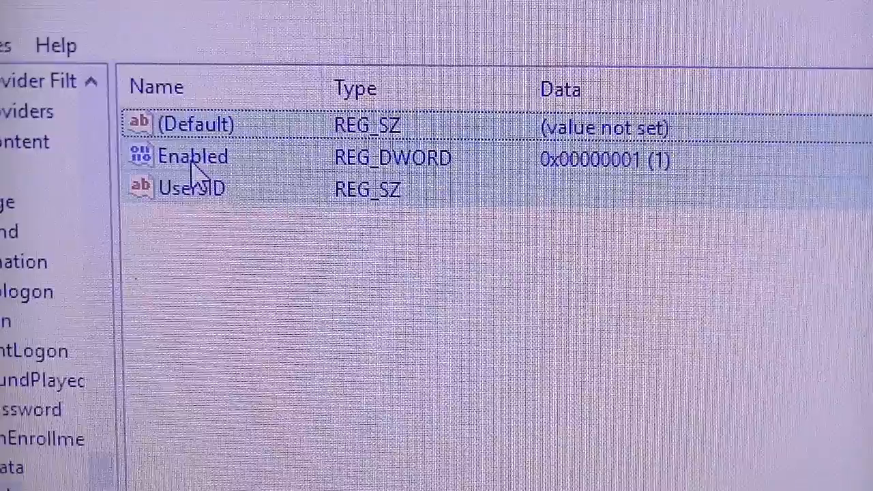
double_click(192, 157)
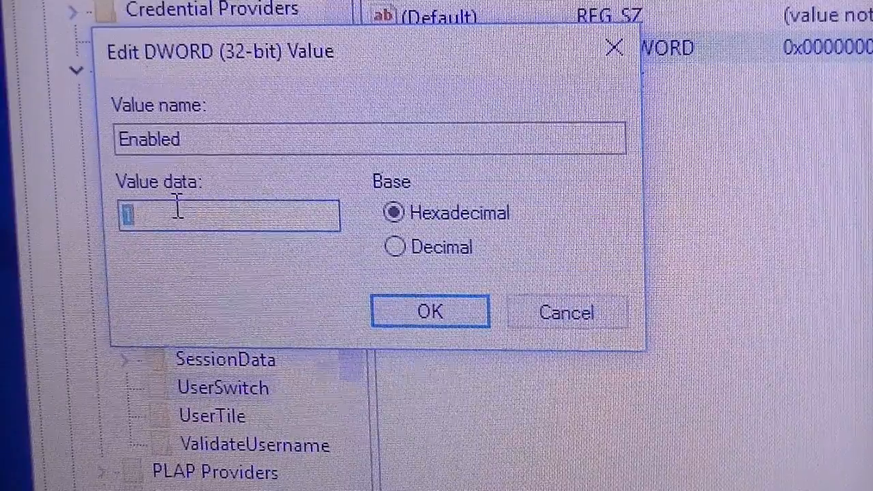
mouse_move(164, 211)
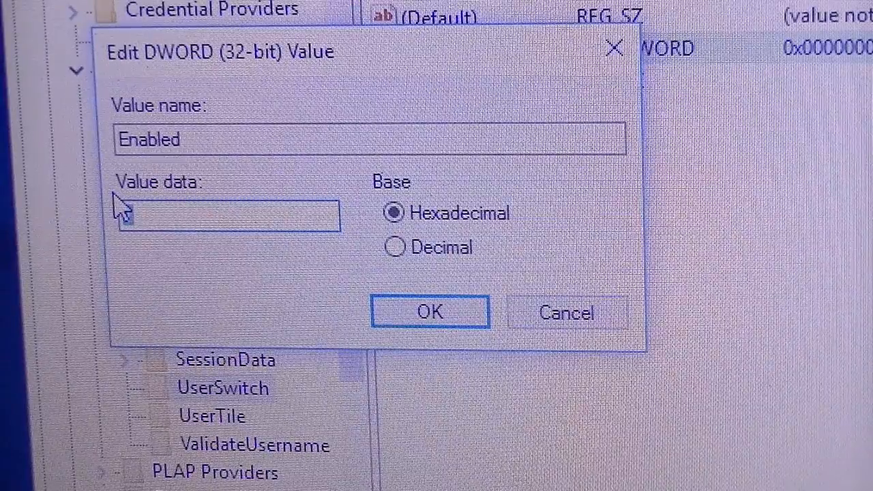
text(1)
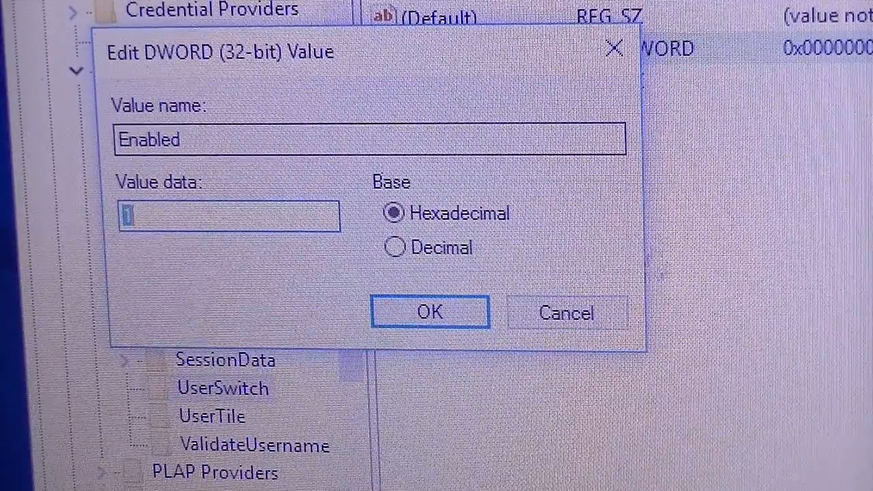
click(429, 312)
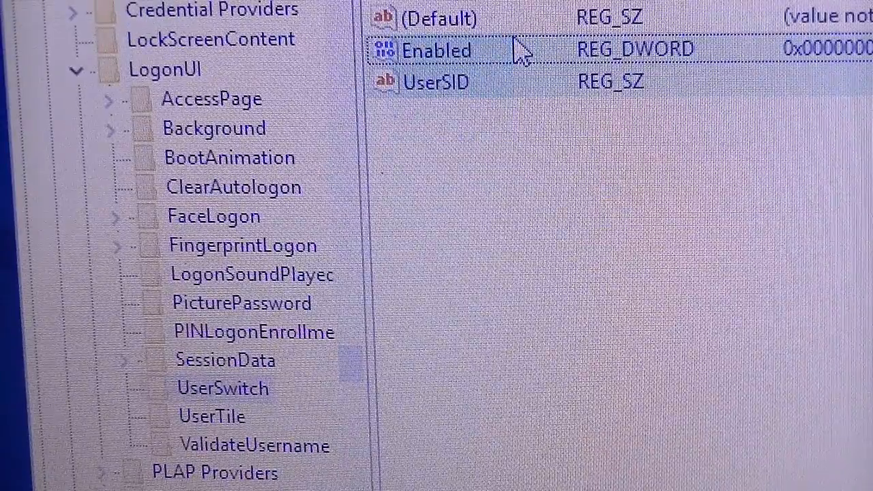
double_click(436, 49)
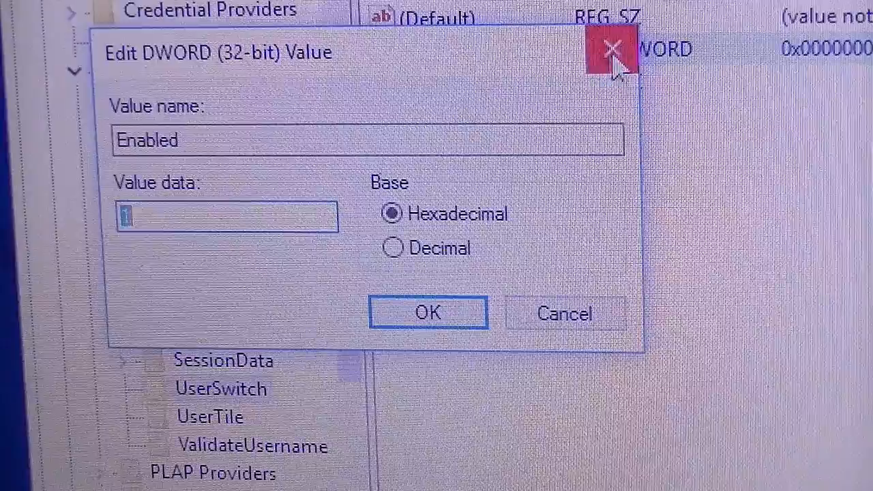
click(609, 49)
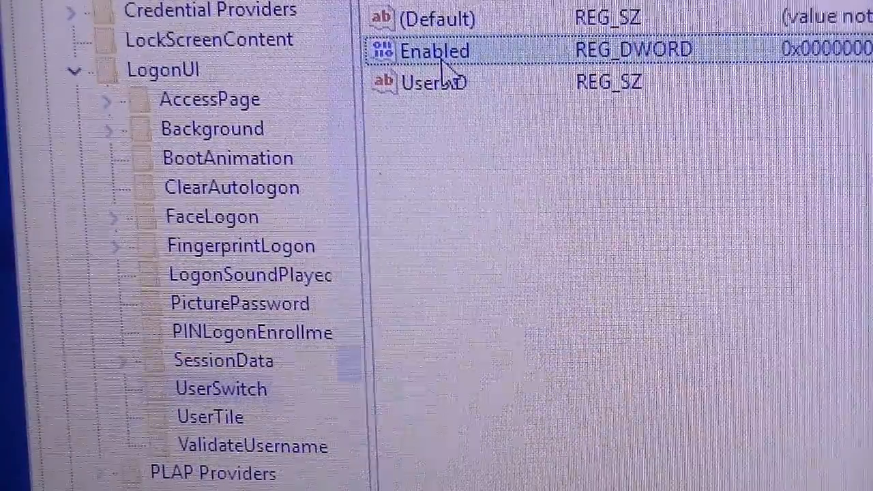
click(27, 4)
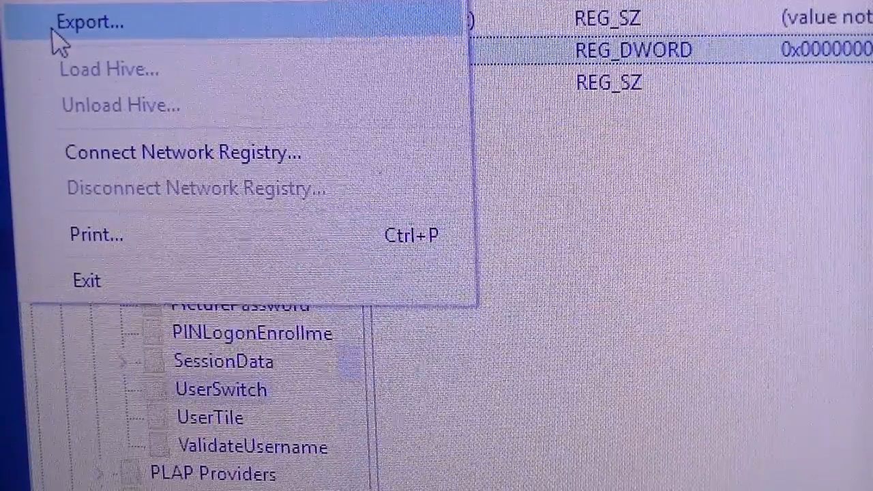
mouse_move(668, 426)
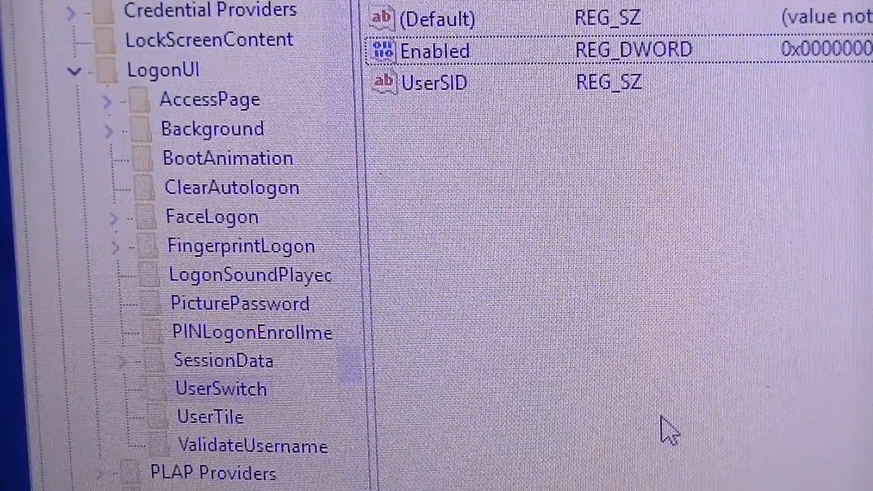
click(435, 50)
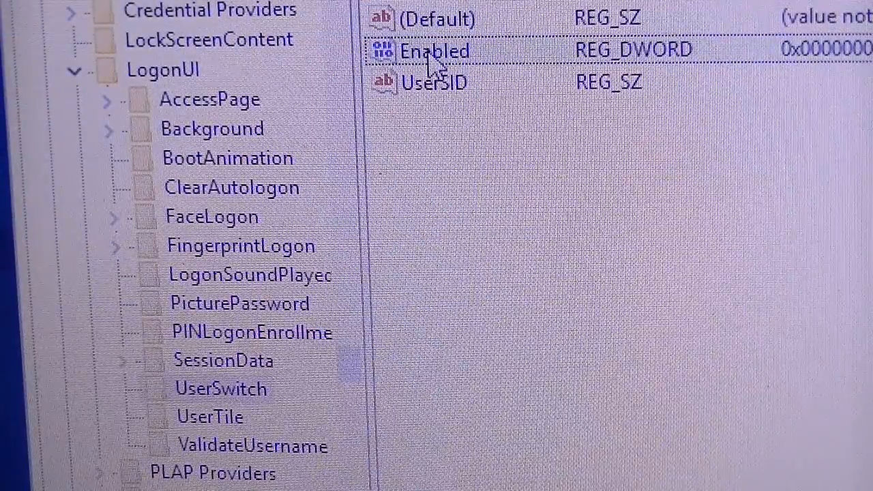
double_click(435, 50)
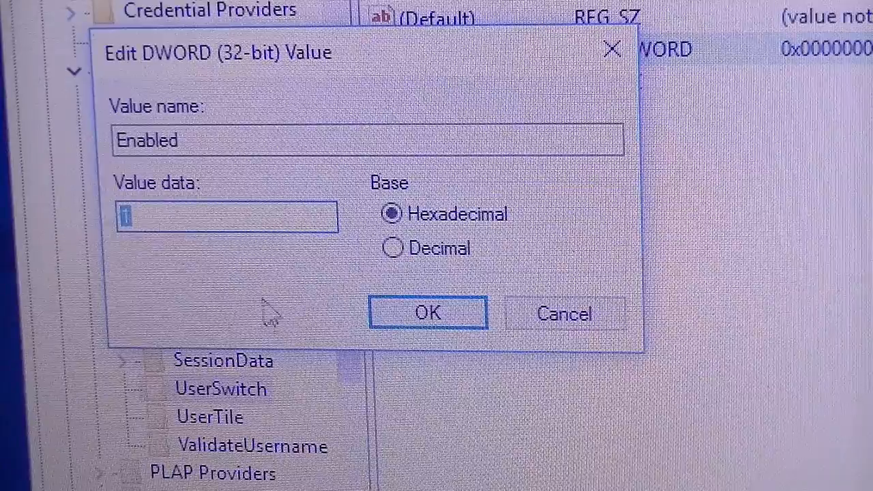
click(427, 313)
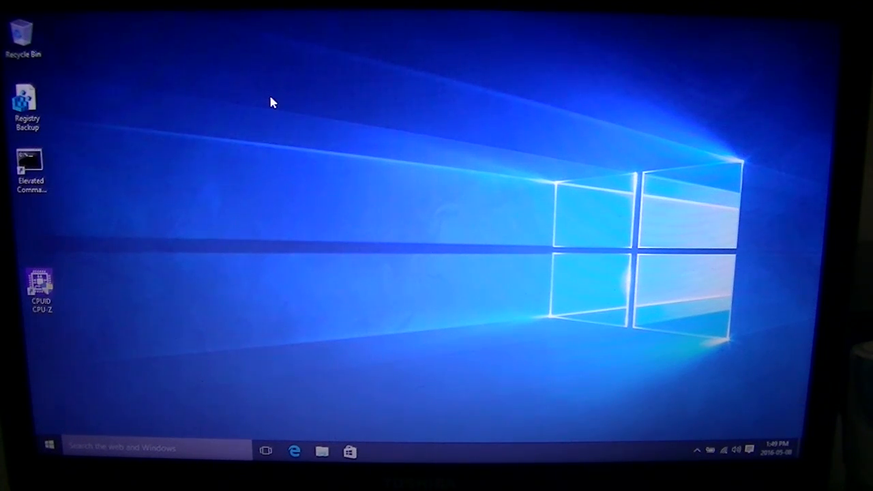
mouse_move(112, 429)
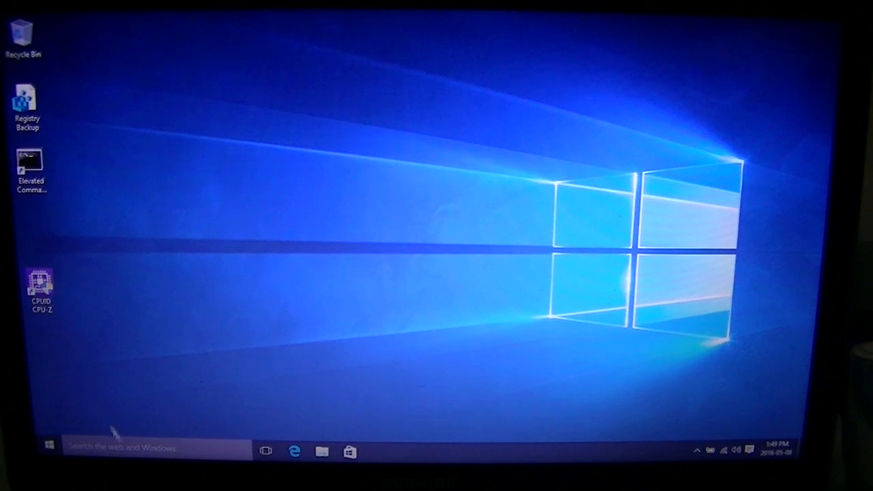
Search the Start menu for notepad and launch a blank Notepad document.
click(123, 448)
text(n)
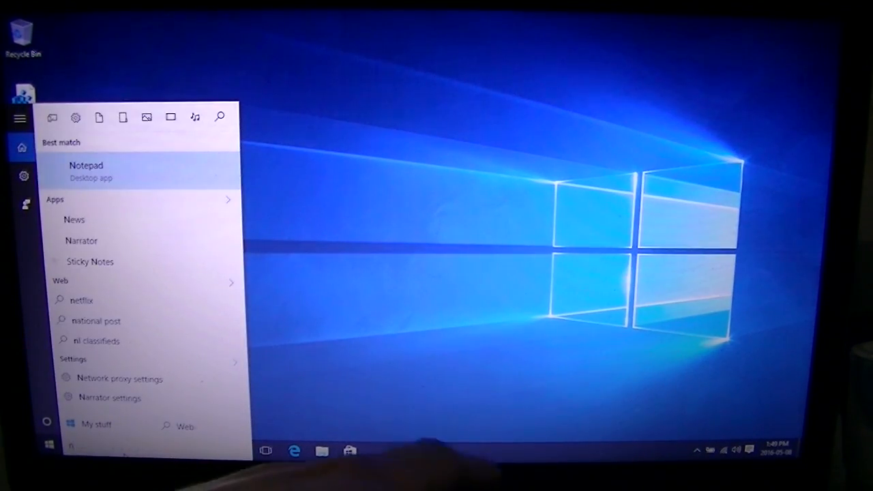
text(ootepa)
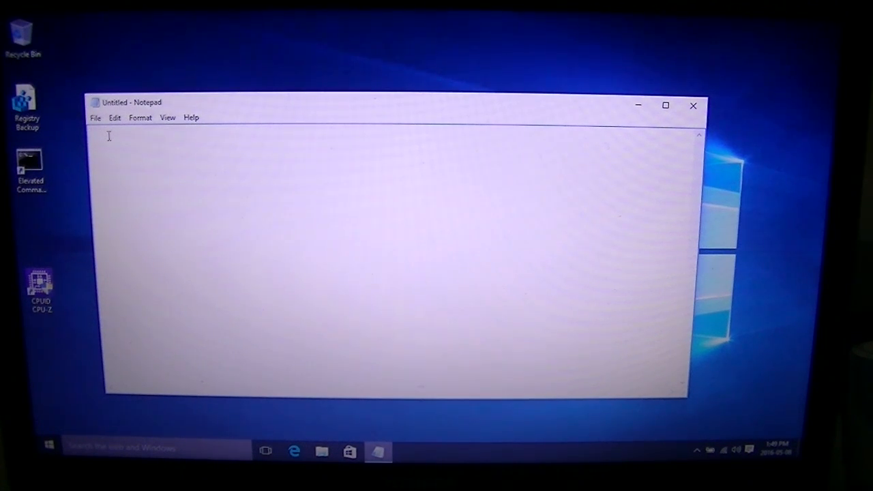
Write the REG ADD command setting UserSwitch 'Enabled' to REG_DWORD 1 with /f.
text(REG ADD HKLM)
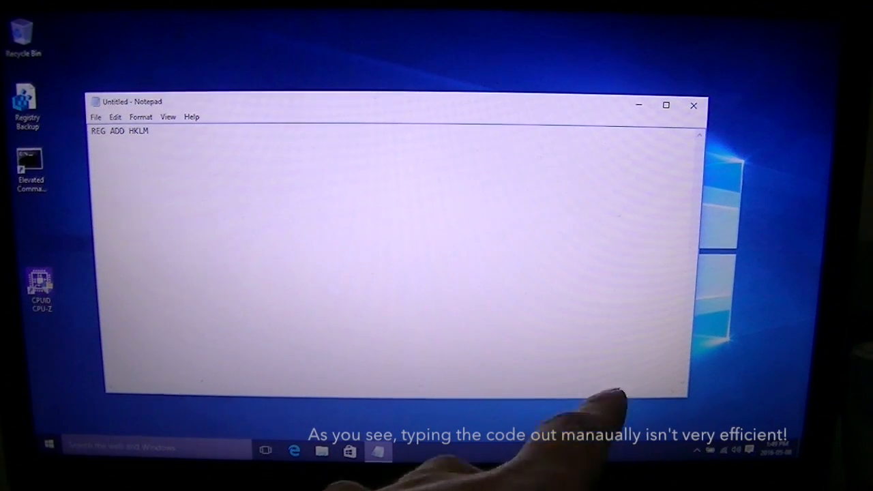
text(\SOFTWARE\Microsoft\)
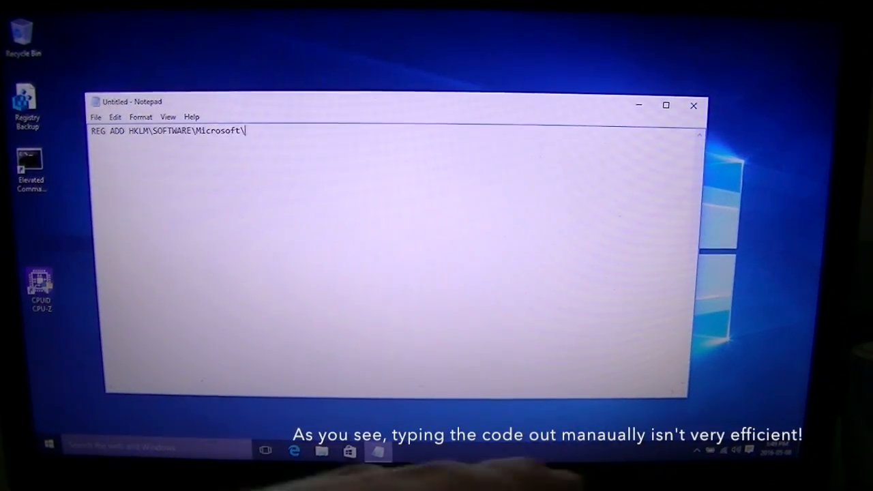
text(Windows\CurrentVersion\Authentication\LoginUI\UserSwit)
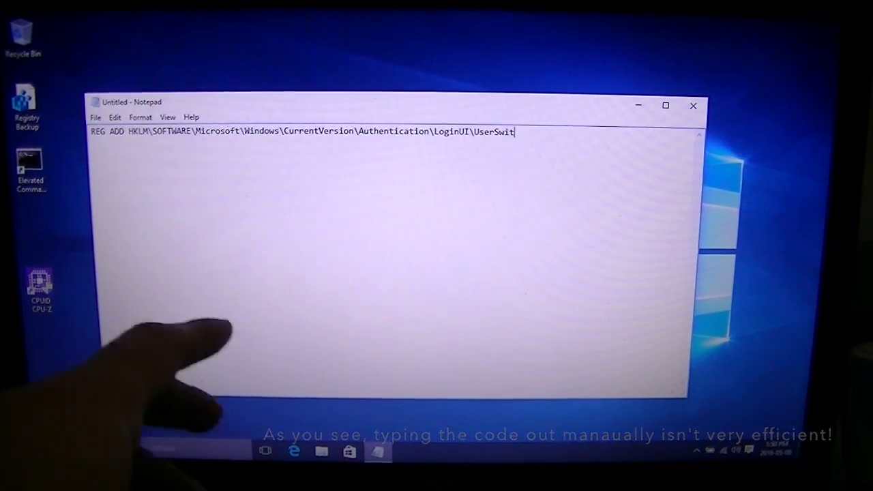
text(ch /v Enabled /t REG_D)
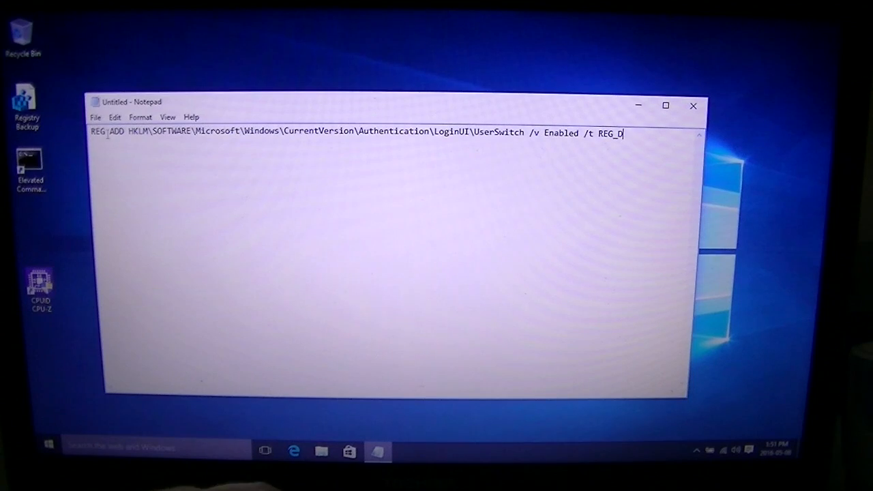
text(WORD /d 1 /)
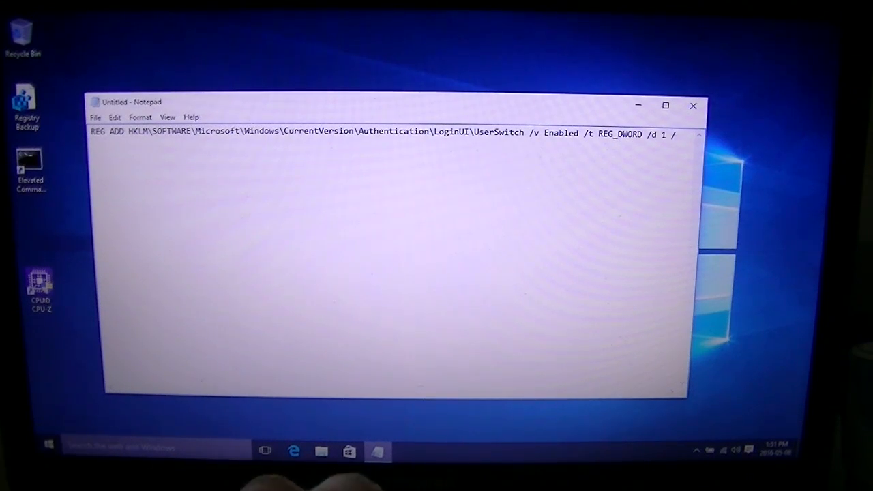
text(f)
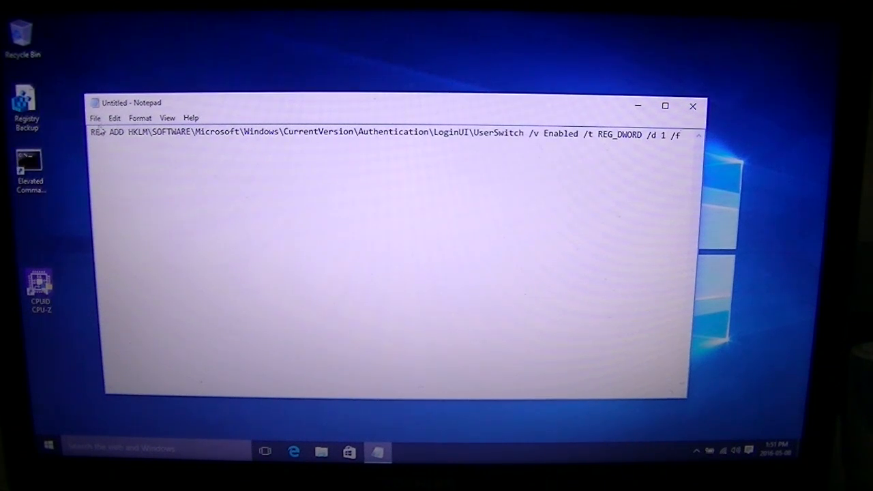
click(95, 117)
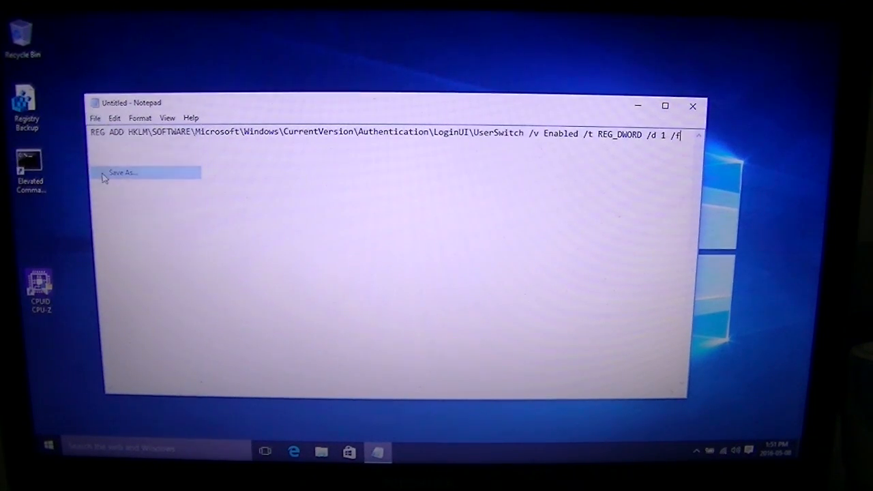
Save the command on the desktop as UserSwitch.bat with All Files type, then close Notepad.
click(123, 172)
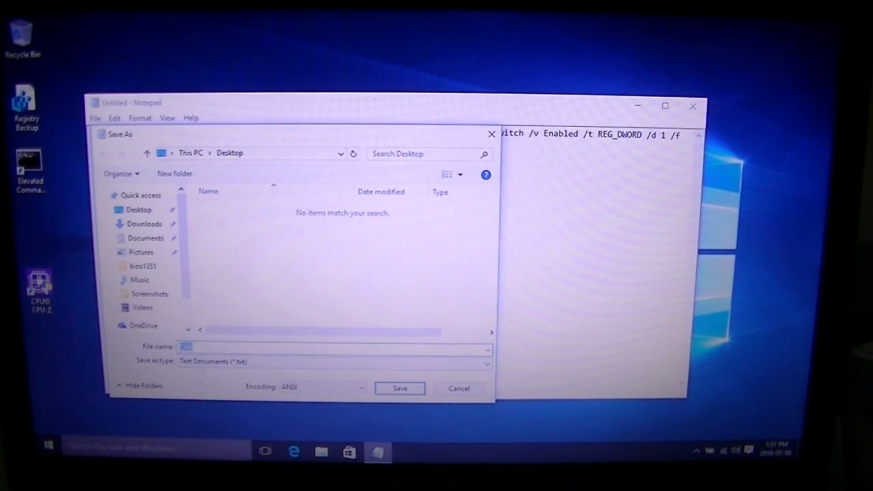
click(334, 361)
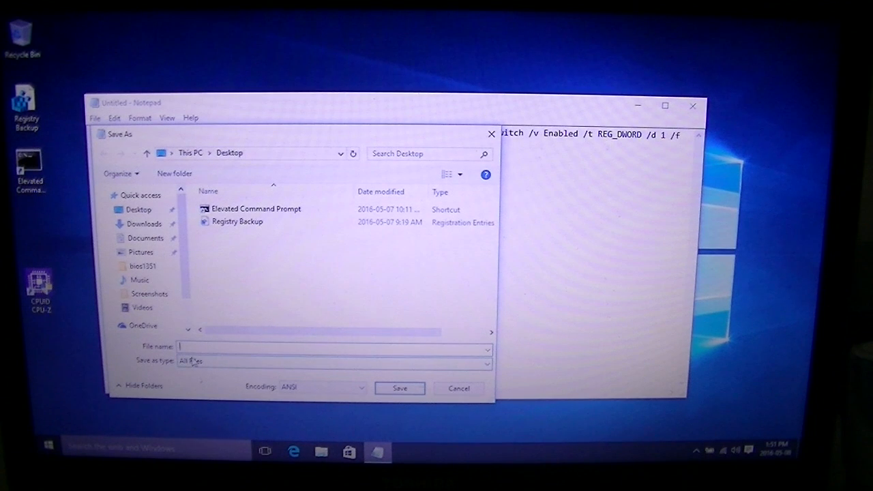
text(U)
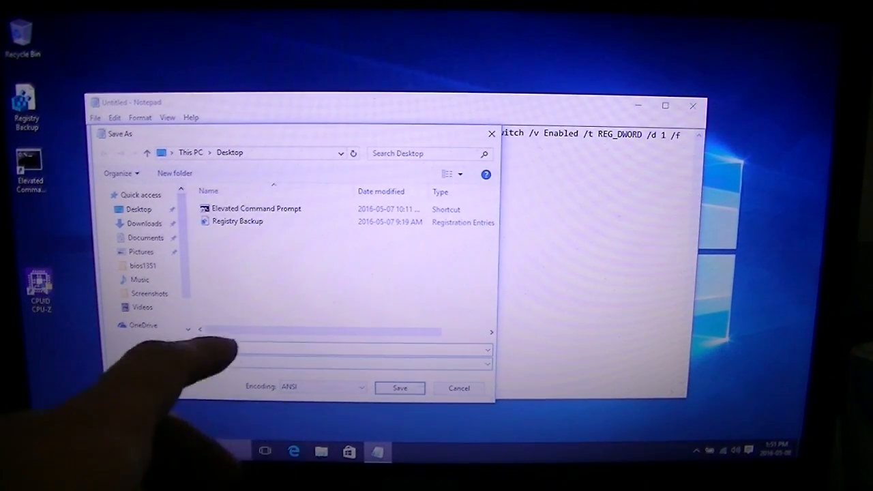
text(UserSwitch.bat)
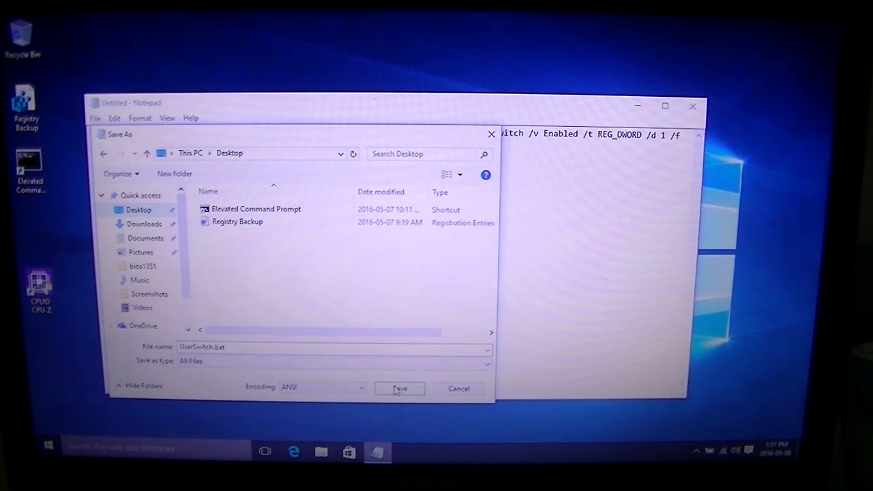
click(399, 388)
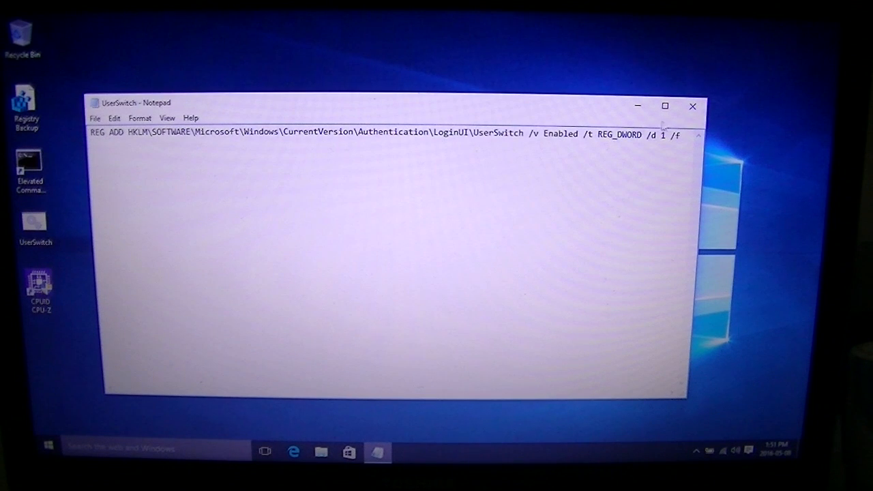
click(692, 106)
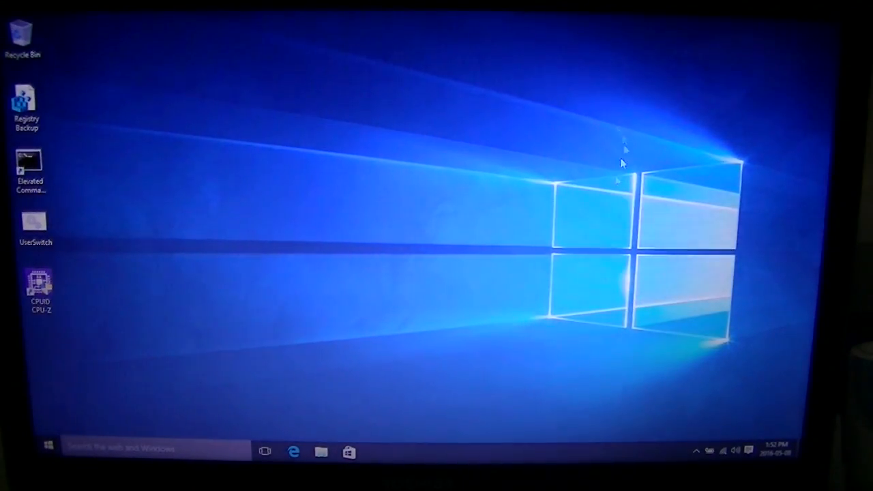
mouse_move(716, 219)
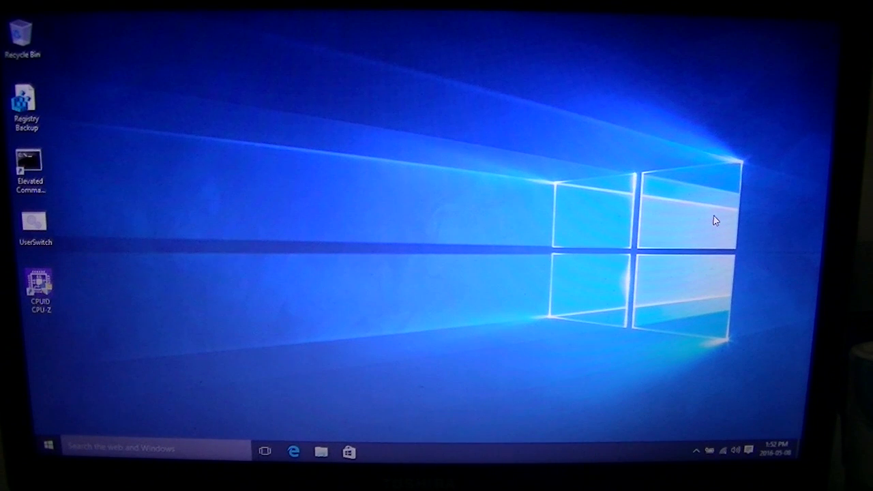
mouse_move(450, 122)
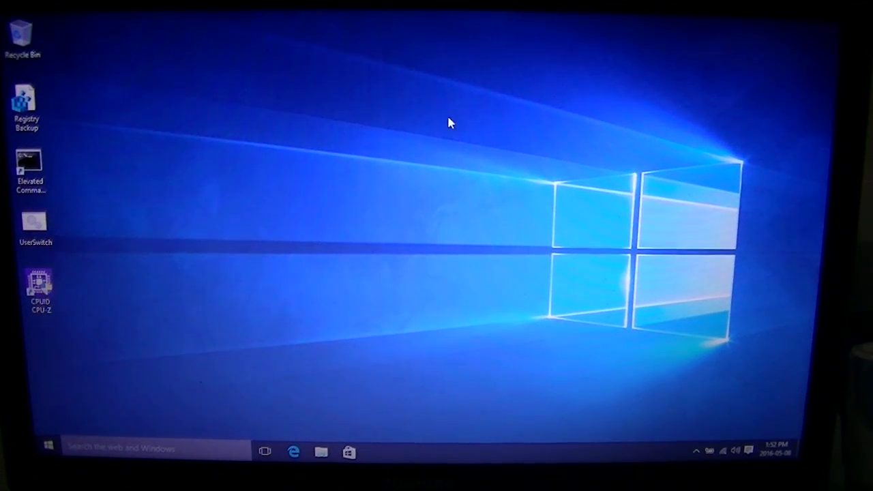
mouse_move(467, 150)
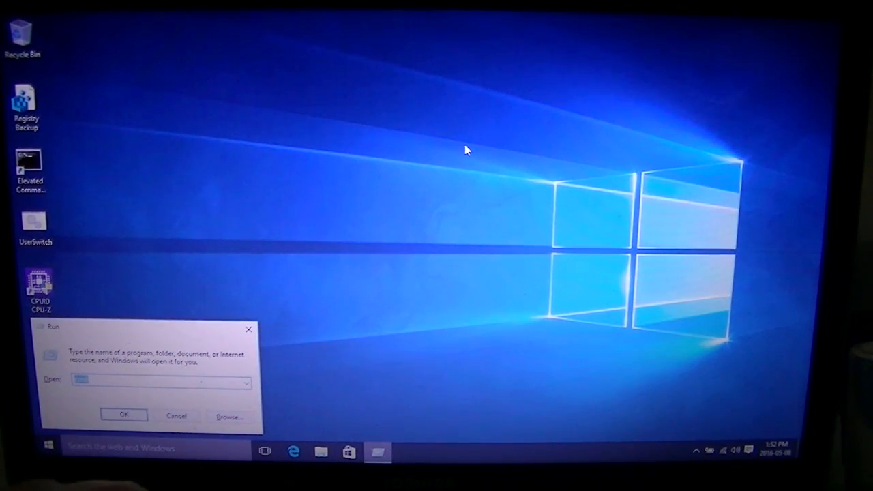
Run taskschd.msc from the Run dialog to launch Task Scheduler.
text(taskschd.msc)
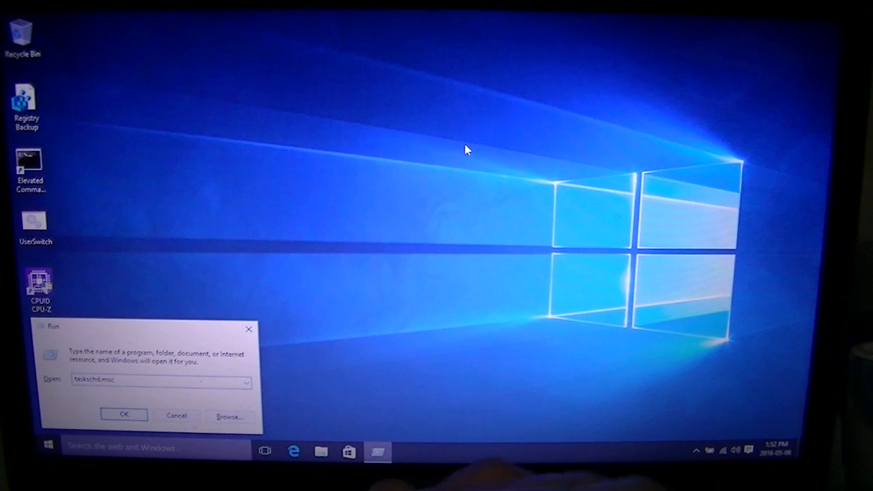
click(124, 414)
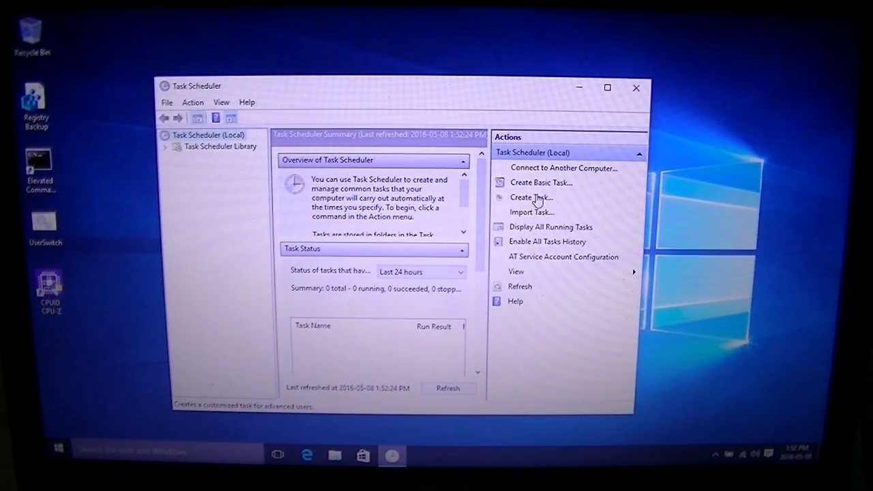
Create a new task named 'Display All Users'.
click(531, 197)
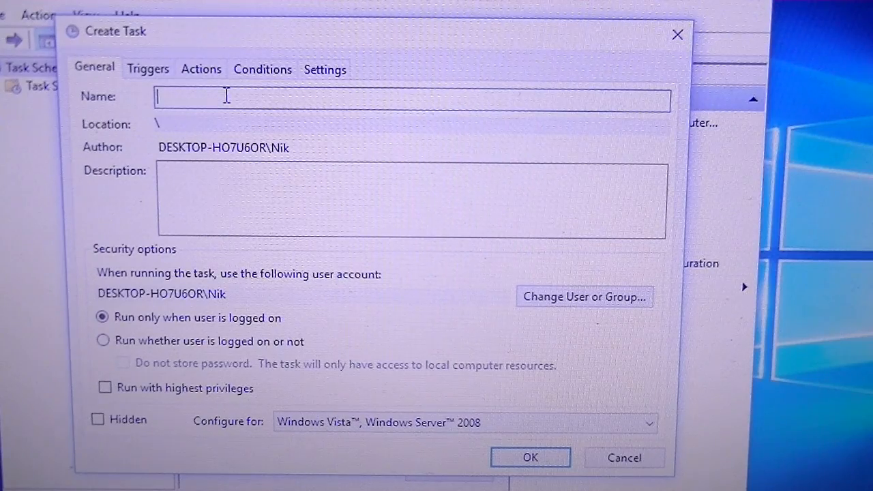
text(Display All)
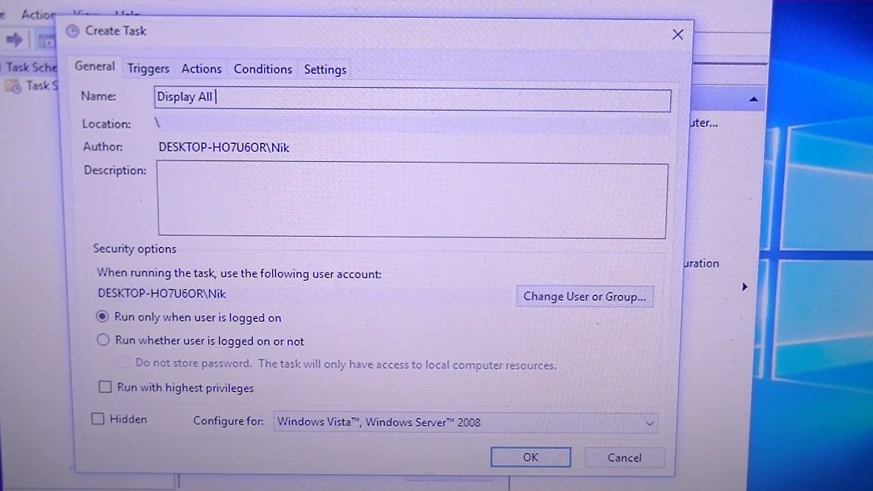
text(Users)
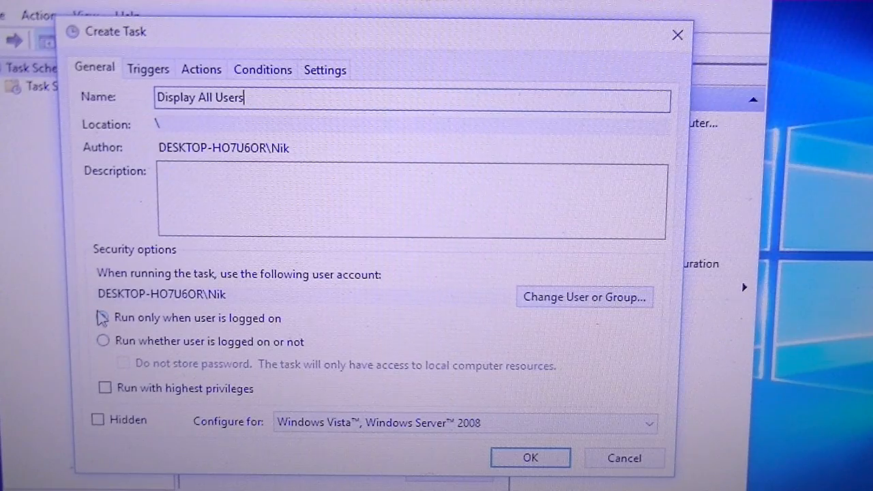
Make it run whether logged on or not, without stored password, highest privileges, Windows 10.
click(103, 318)
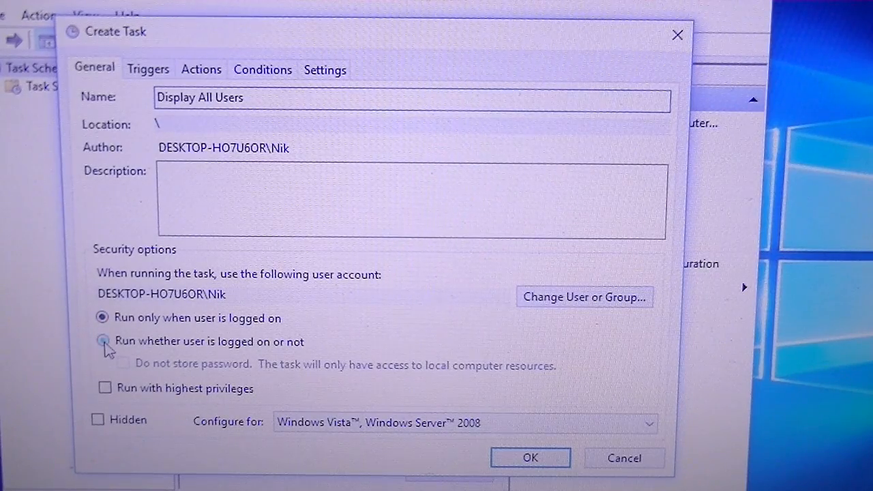
click(101, 341)
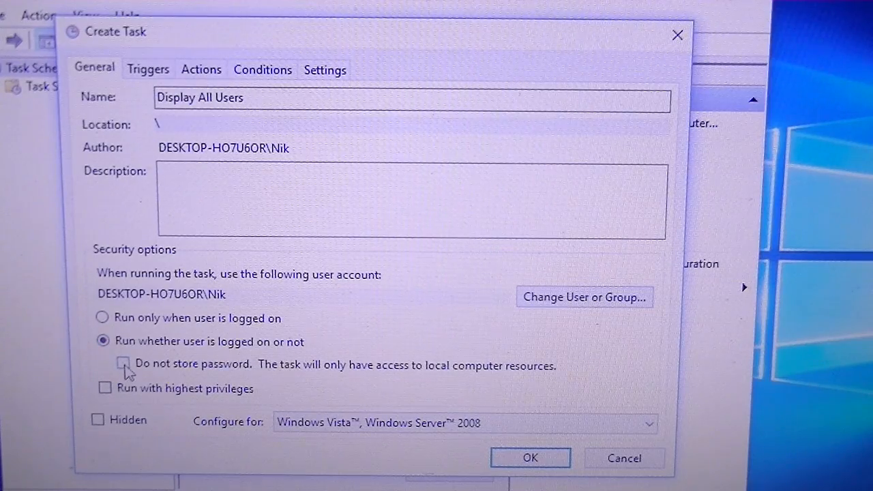
click(122, 363)
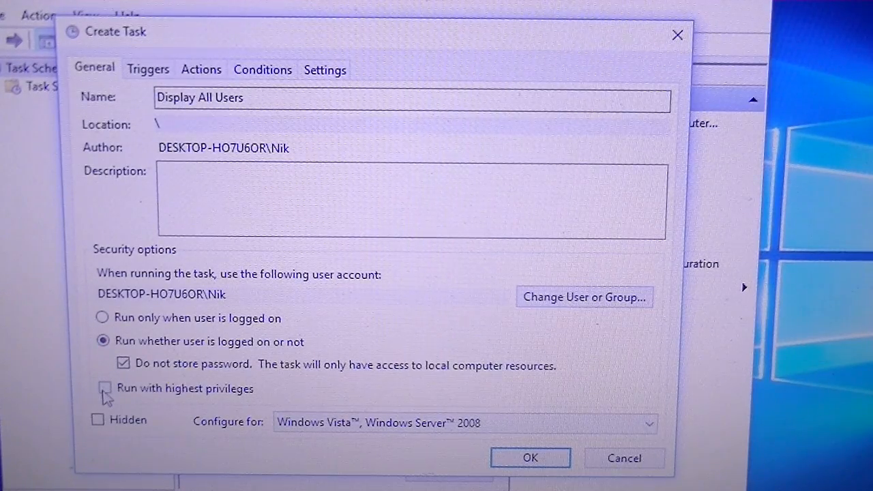
click(105, 388)
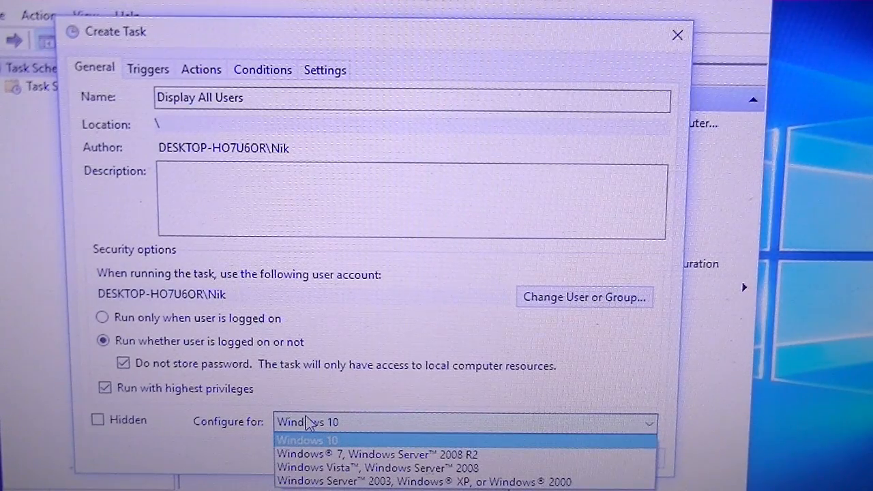
click(307, 440)
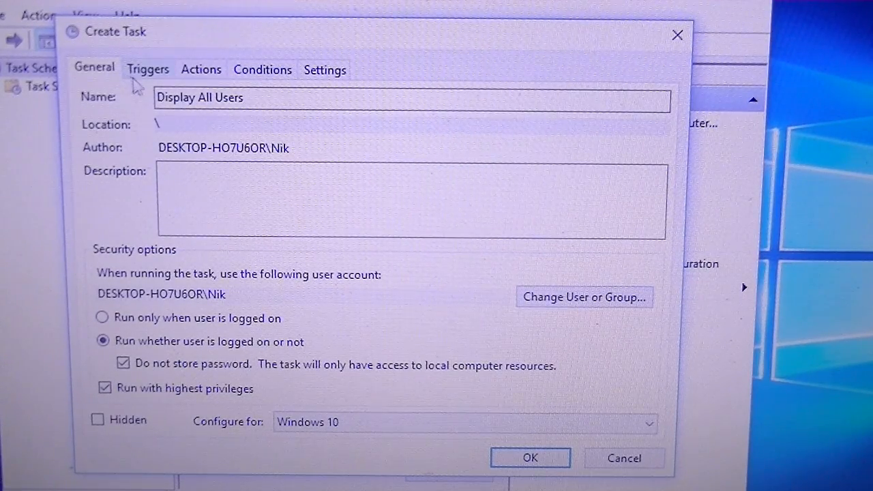
click(147, 68)
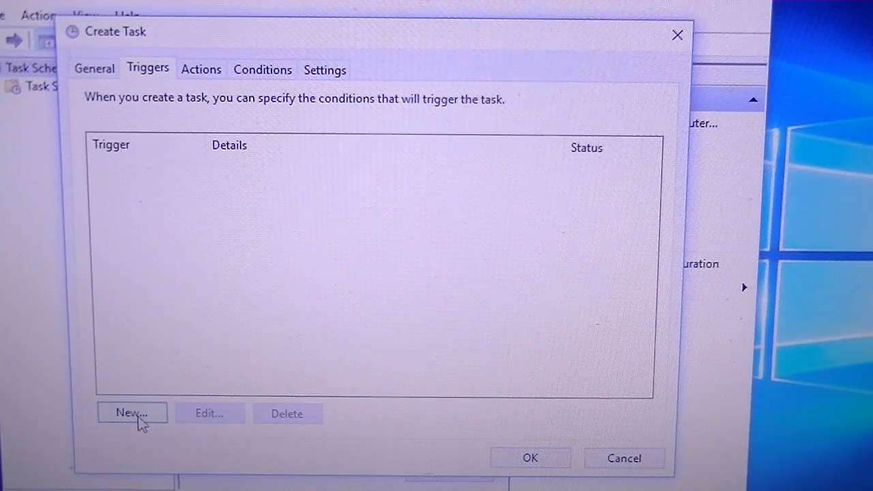
mouse_move(146, 297)
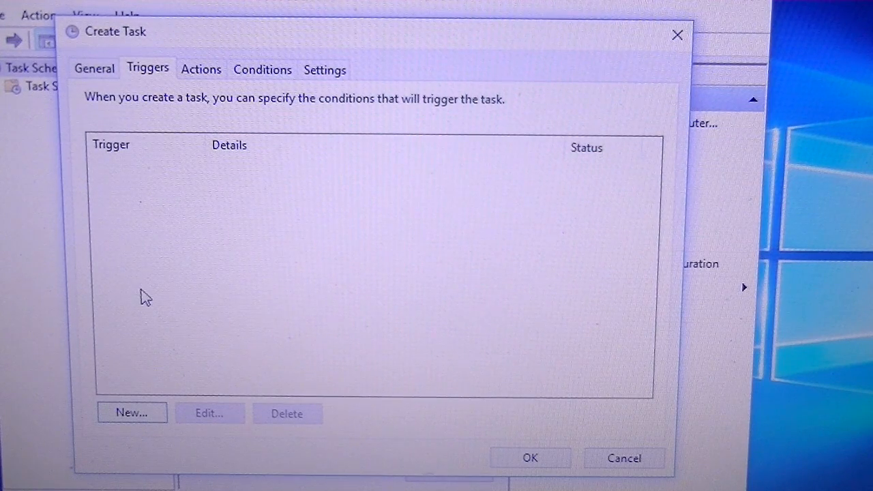
mouse_move(121, 289)
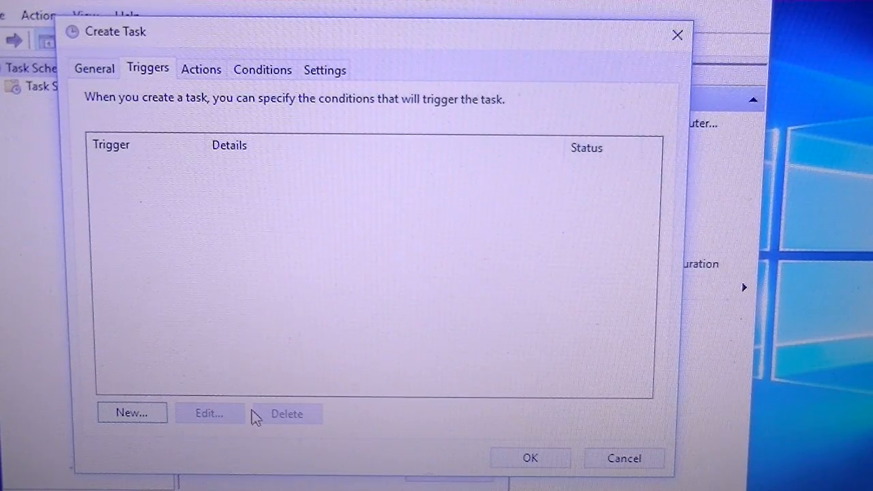
Add a new 'At log on' trigger that applies to any user.
click(131, 412)
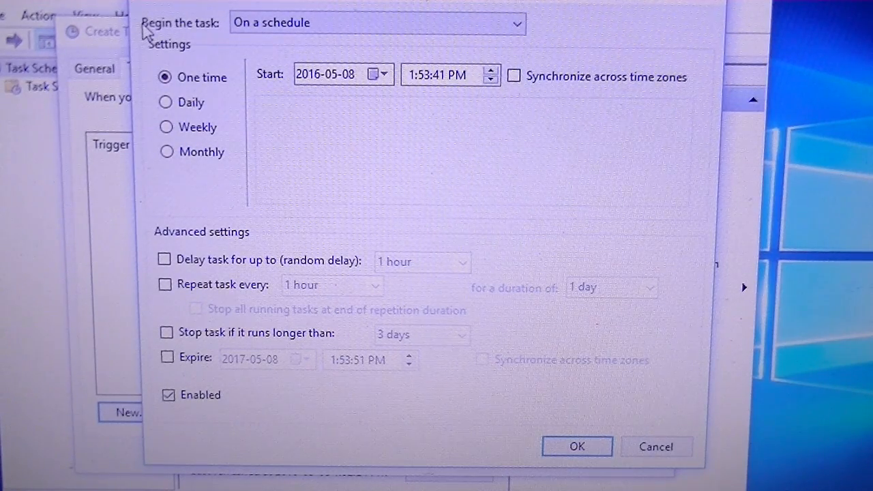
click(376, 22)
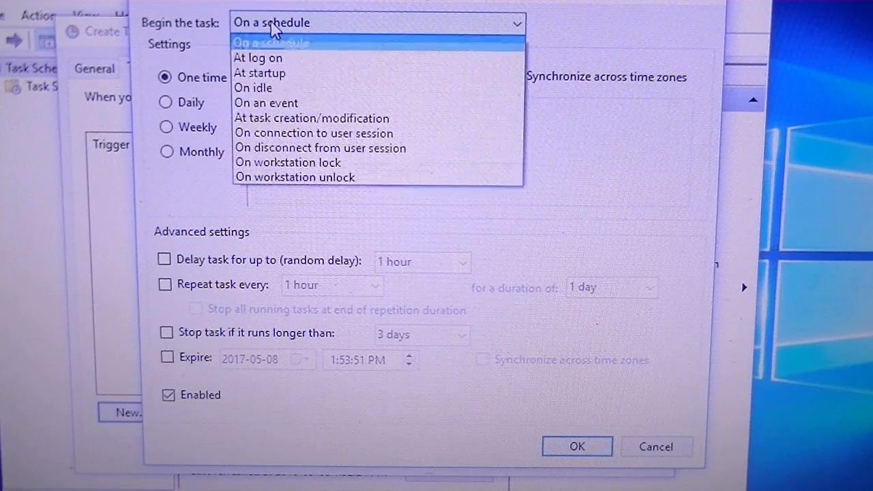
mouse_move(258, 58)
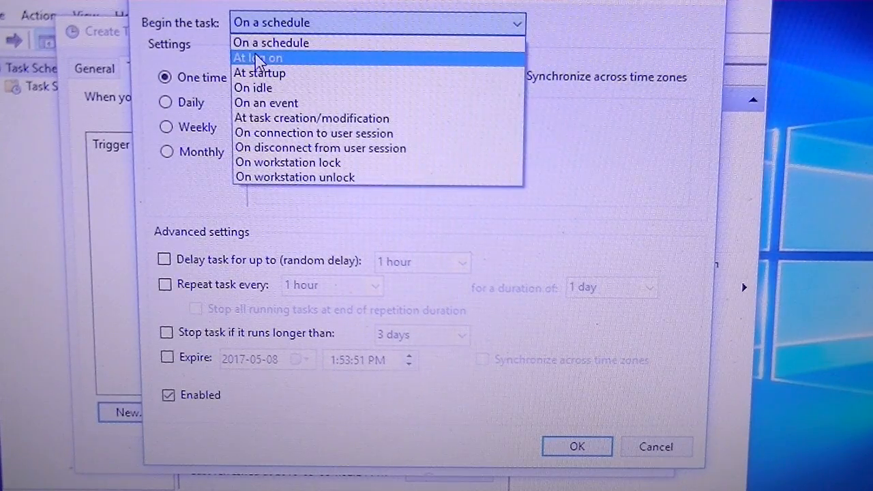
click(258, 58)
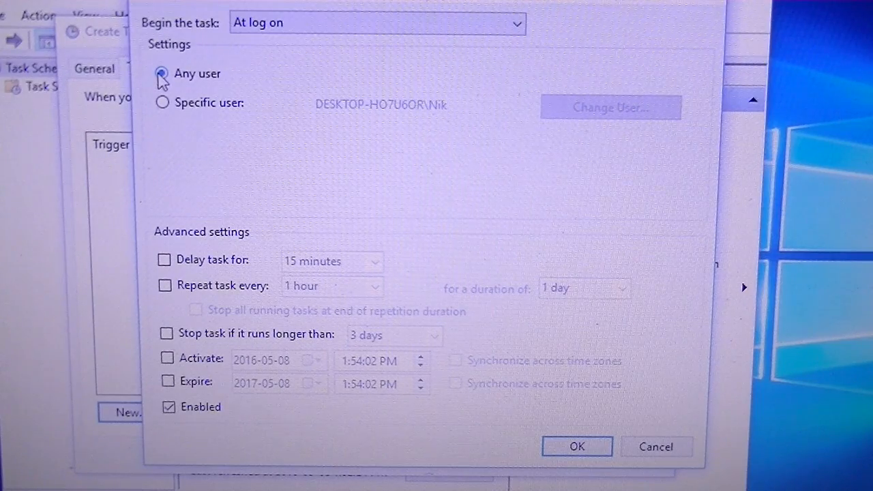
click(162, 73)
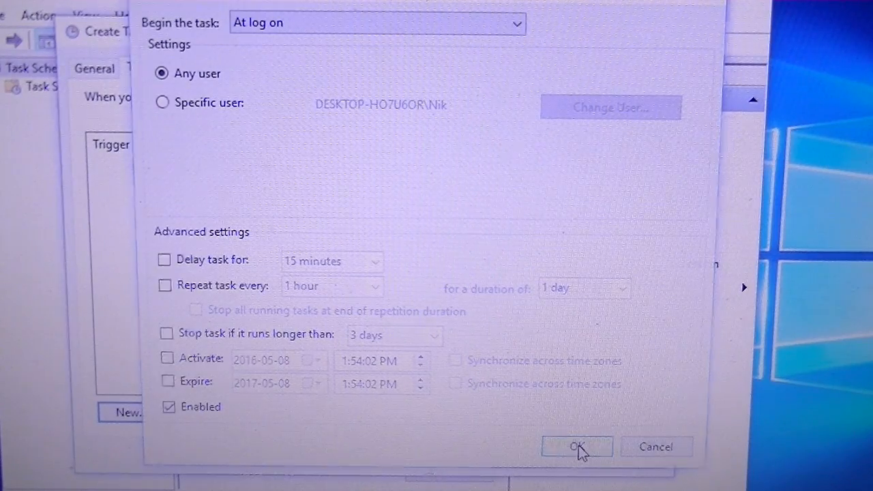
click(577, 446)
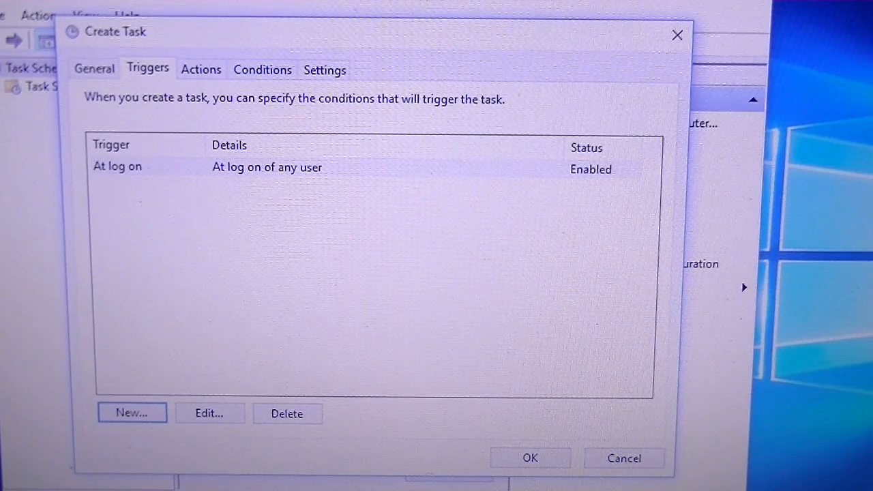
Add an action running desktop UserSwitch.bat and save; Task Scheduler reports the name already exists.
click(200, 68)
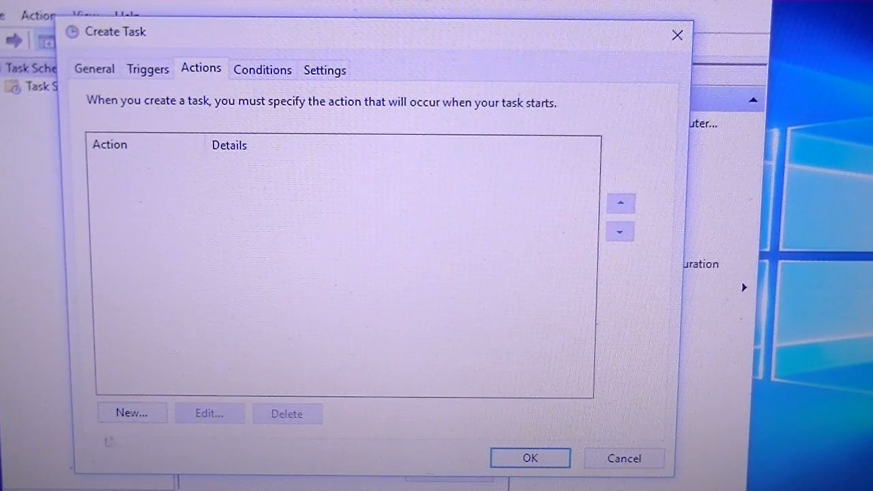
click(131, 413)
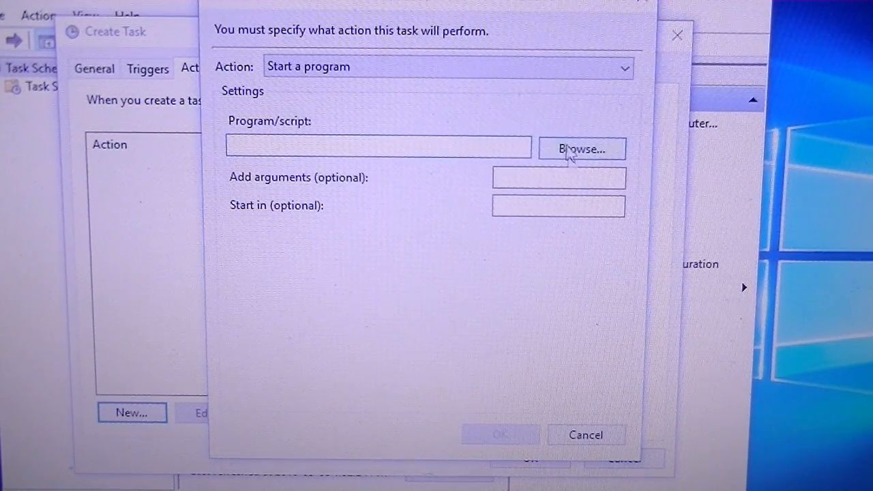
click(581, 149)
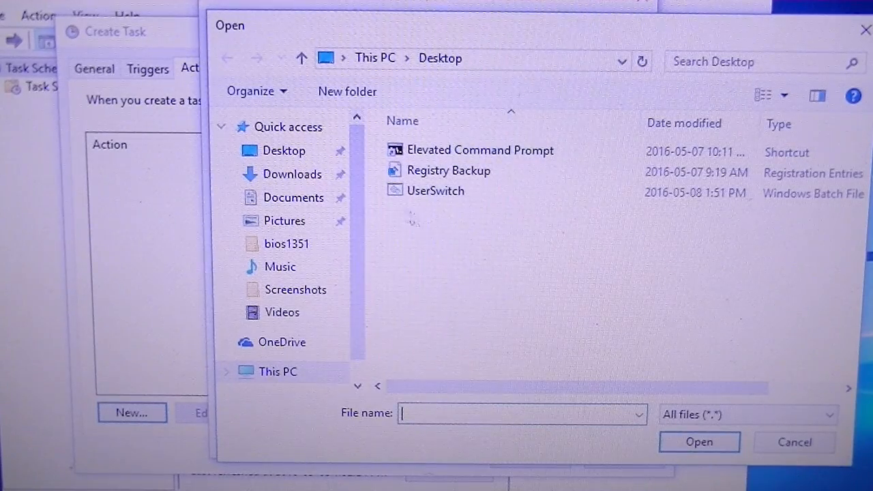
mouse_move(435, 191)
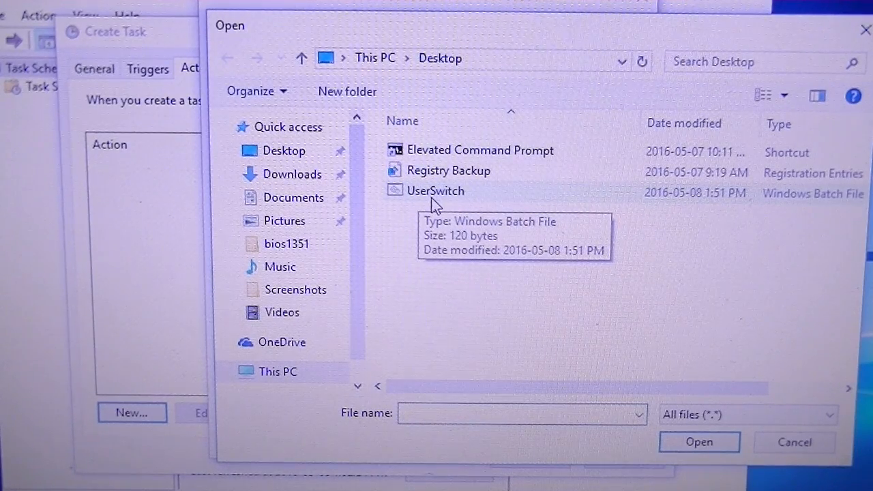
click(435, 190)
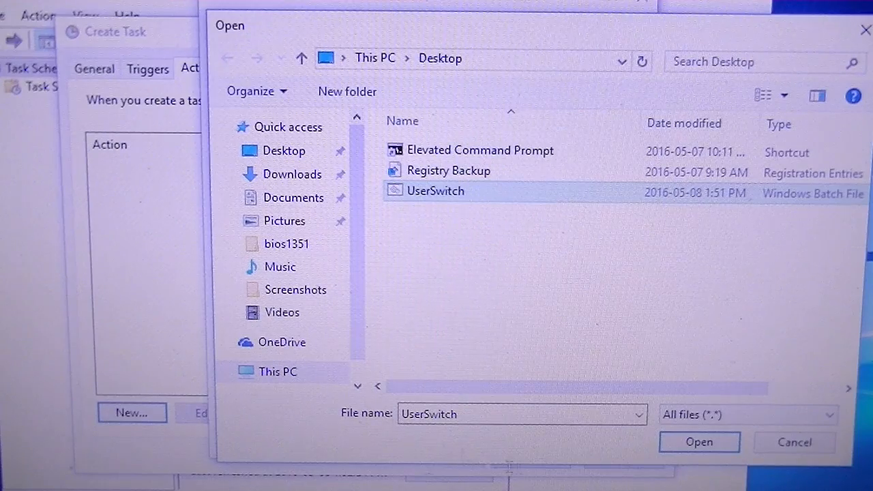
click(698, 442)
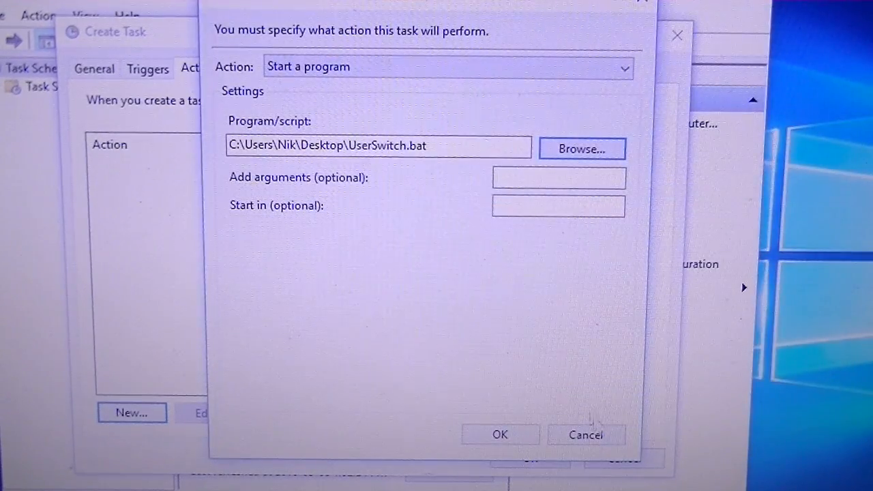
mouse_move(609, 411)
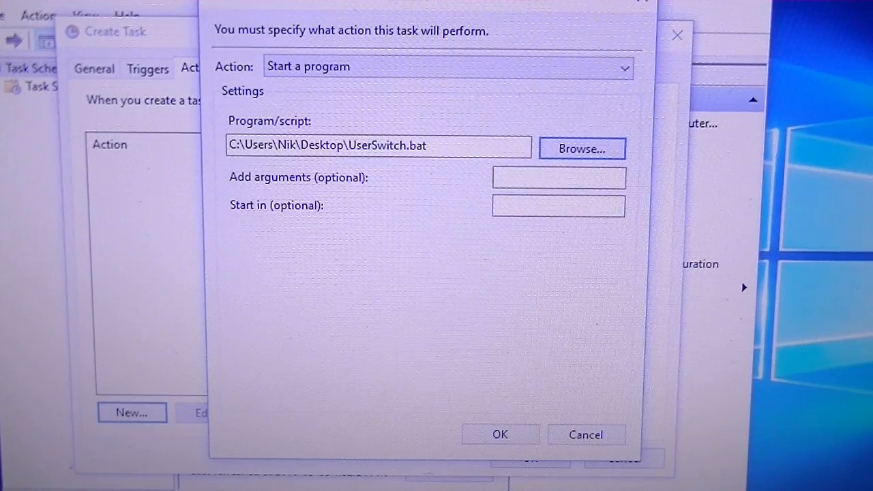
click(499, 434)
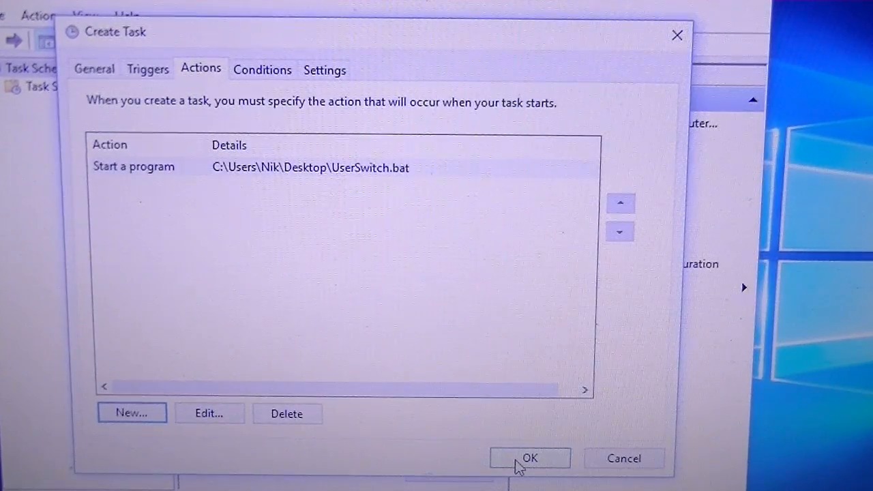
click(530, 458)
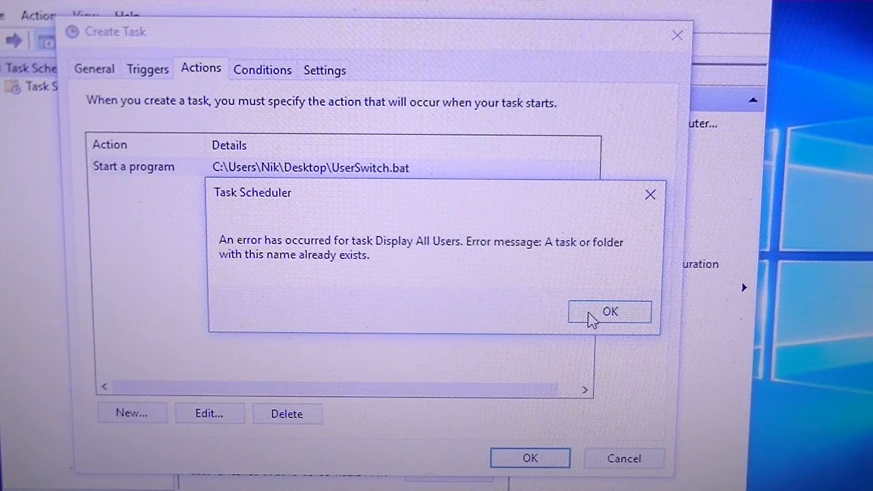
Dismiss the duplicate task name error and close the unsaved Display All Users task.
click(609, 312)
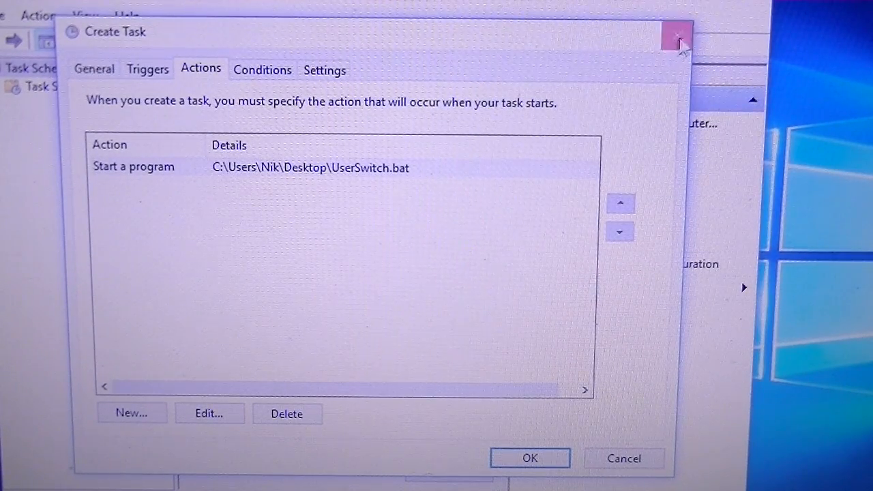
mouse_move(676, 37)
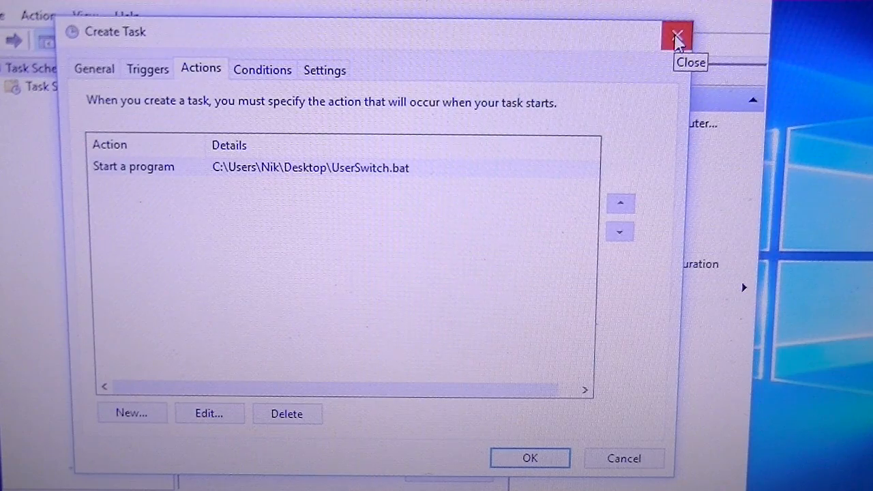
mouse_move(658, 63)
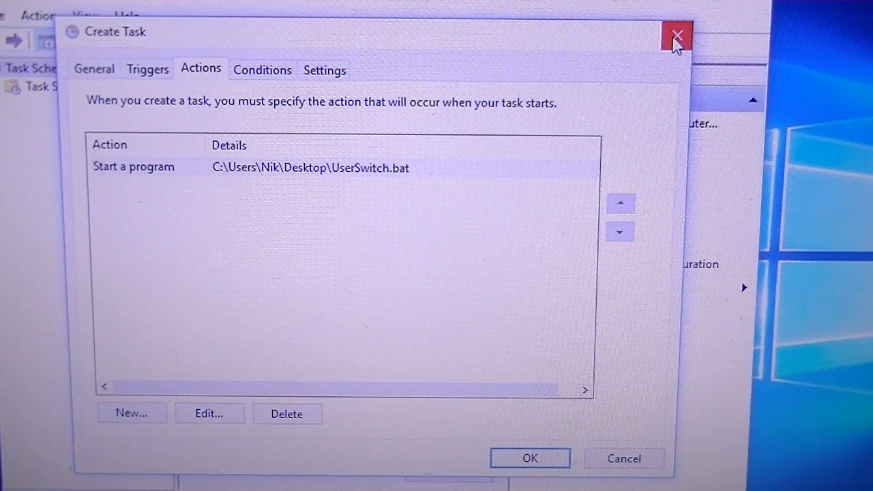
click(676, 35)
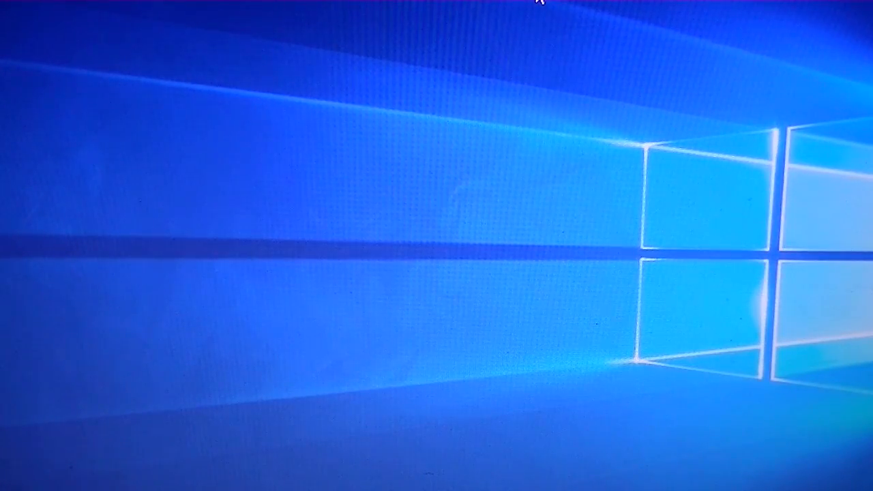
Restart the computer from the Shut Down Windows dialog via Alt+F4.
key(alt+F4)
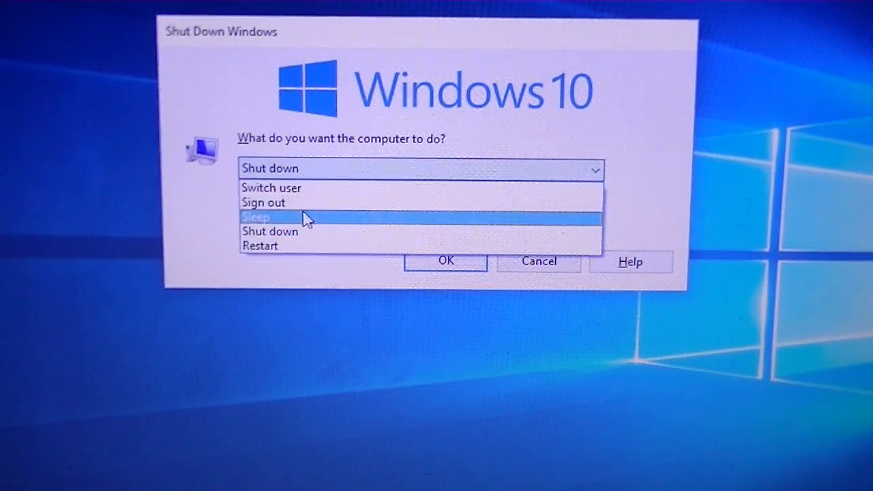
click(259, 246)
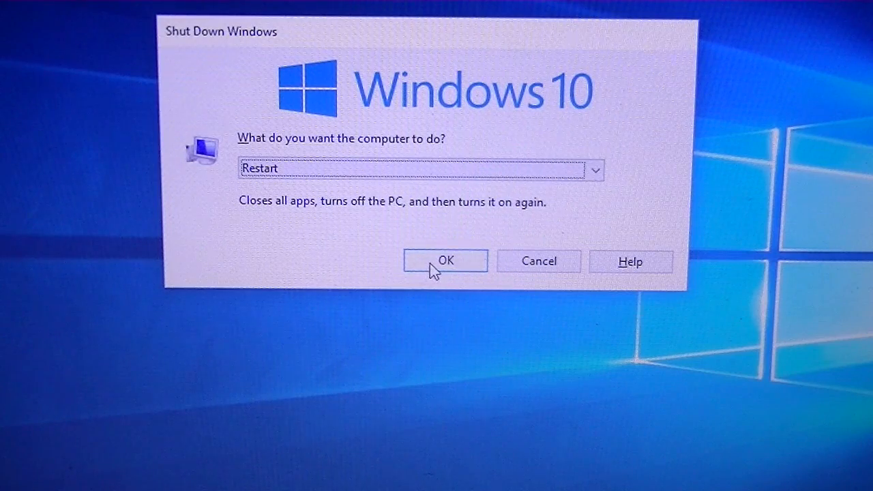
click(445, 260)
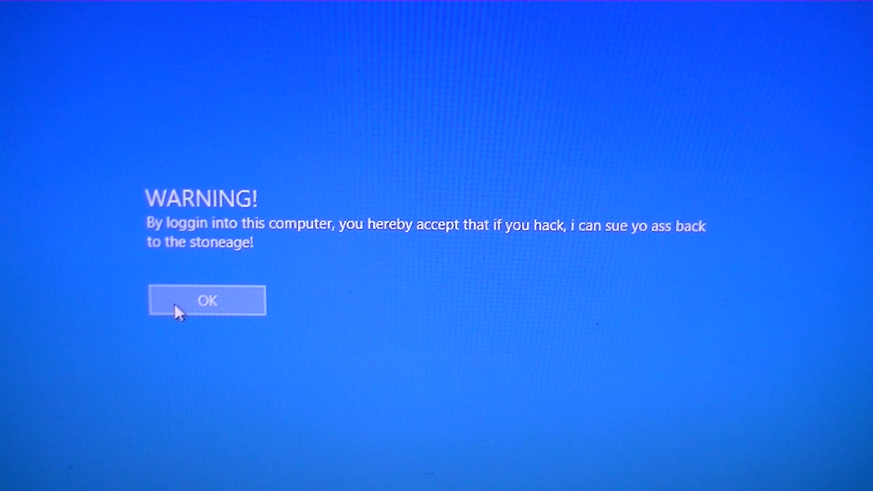
mouse_move(194, 326)
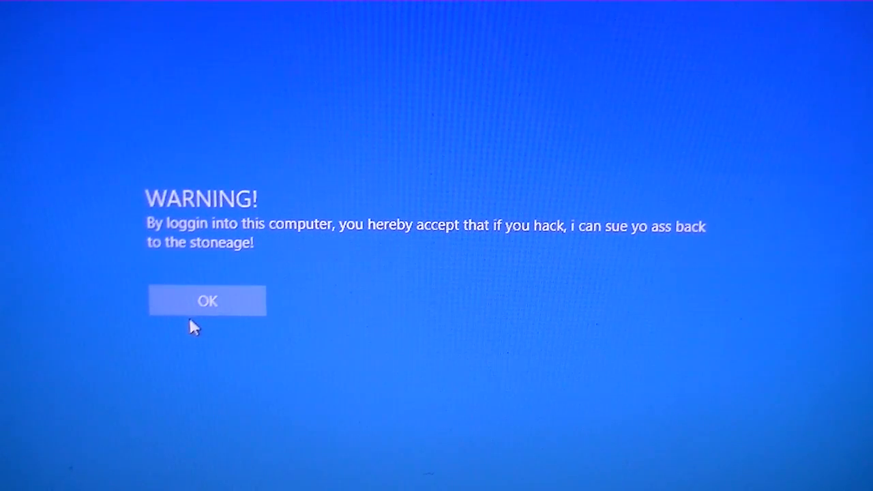
mouse_move(437, 246)
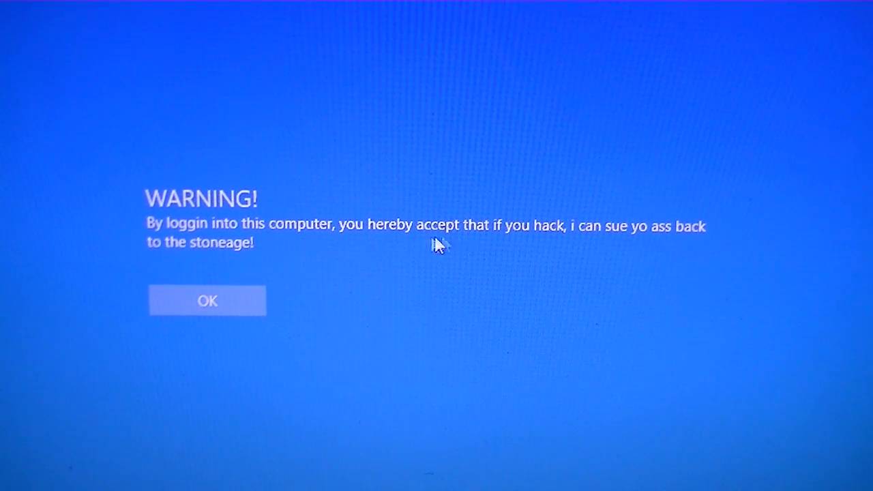
Accept the WARNING notice and pick from the listed Nik and Test account tiles.
click(207, 301)
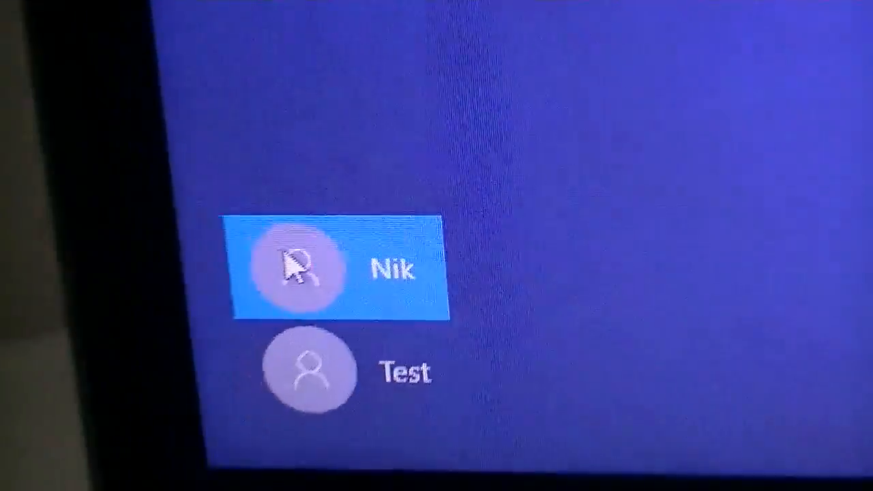
click(306, 270)
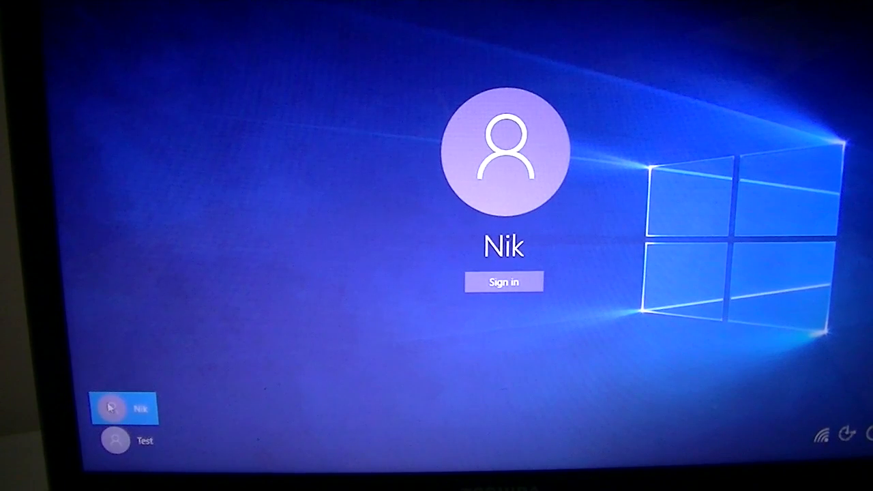
click(504, 281)
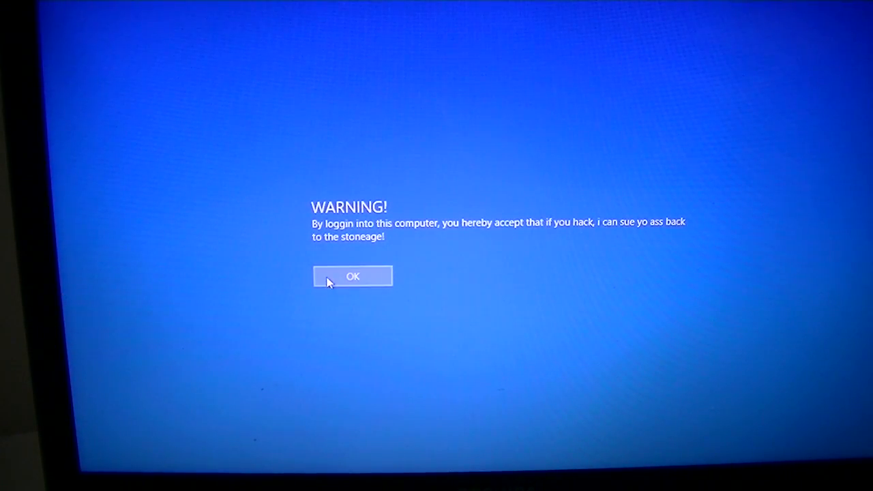
click(352, 276)
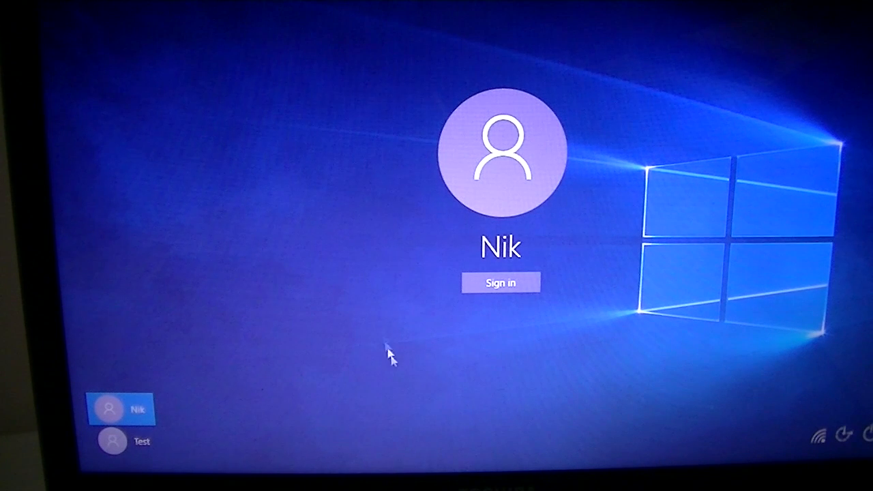